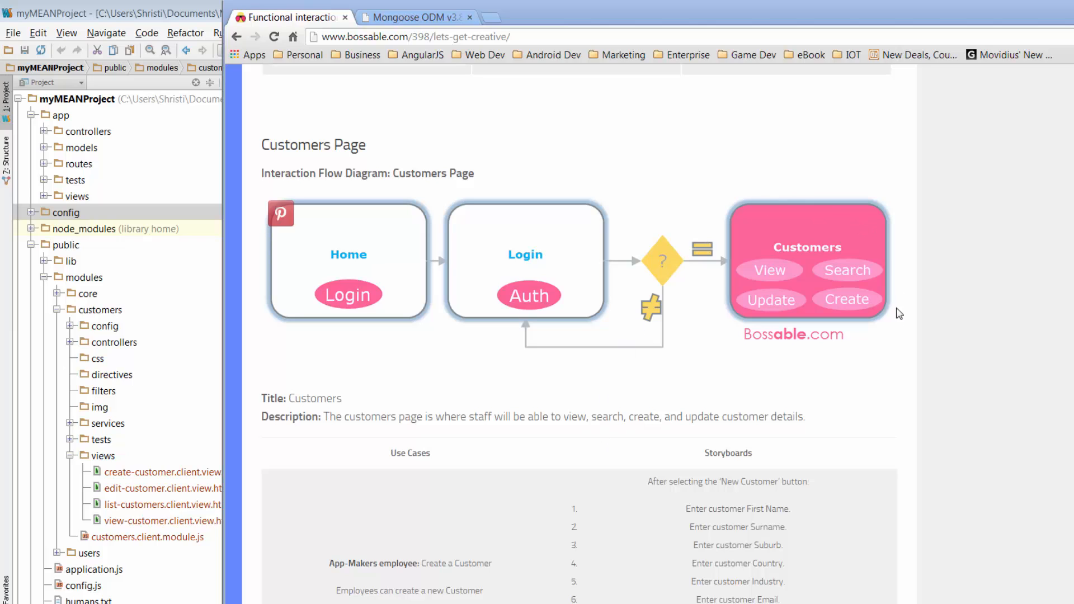
pyautogui.moveTo(855, 348)
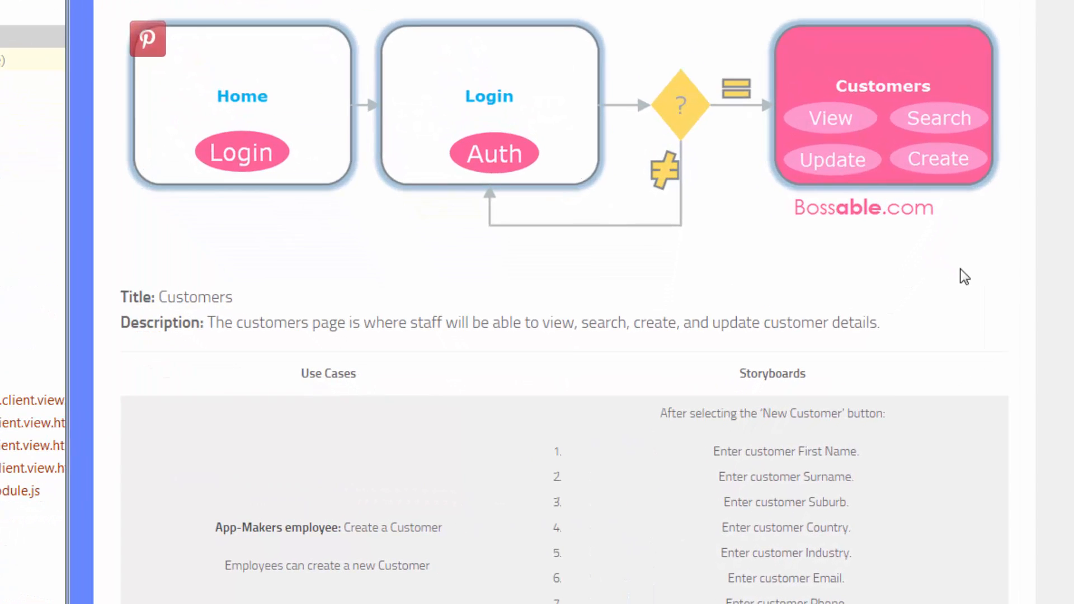
# Switch to the Mongoose ODM tab at mongoosejs.com and start loading its docs link
pyautogui.scroll(-3)
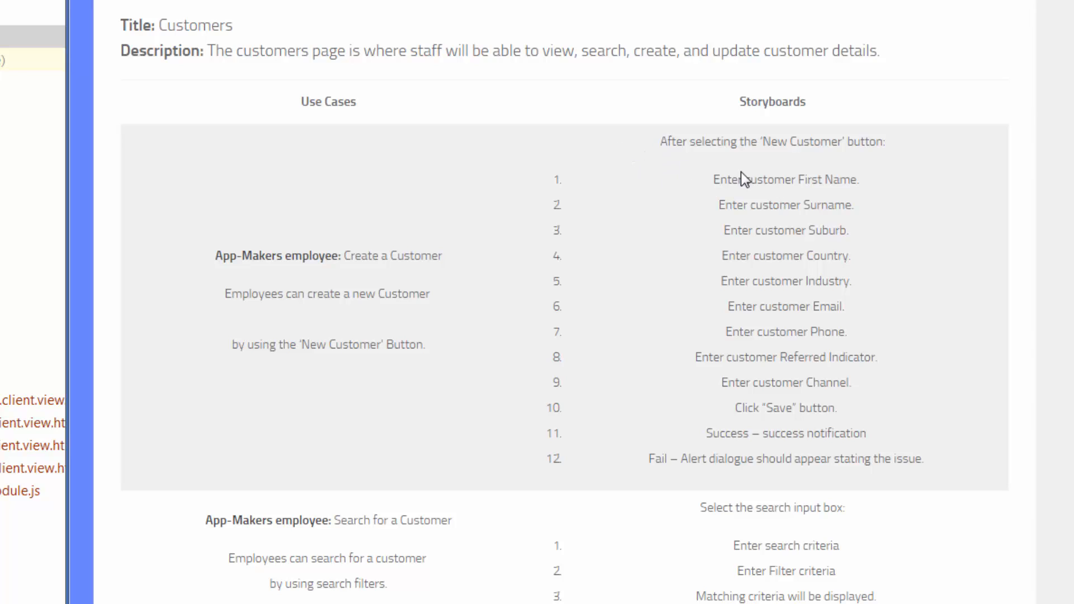
pyautogui.moveTo(884, 421)
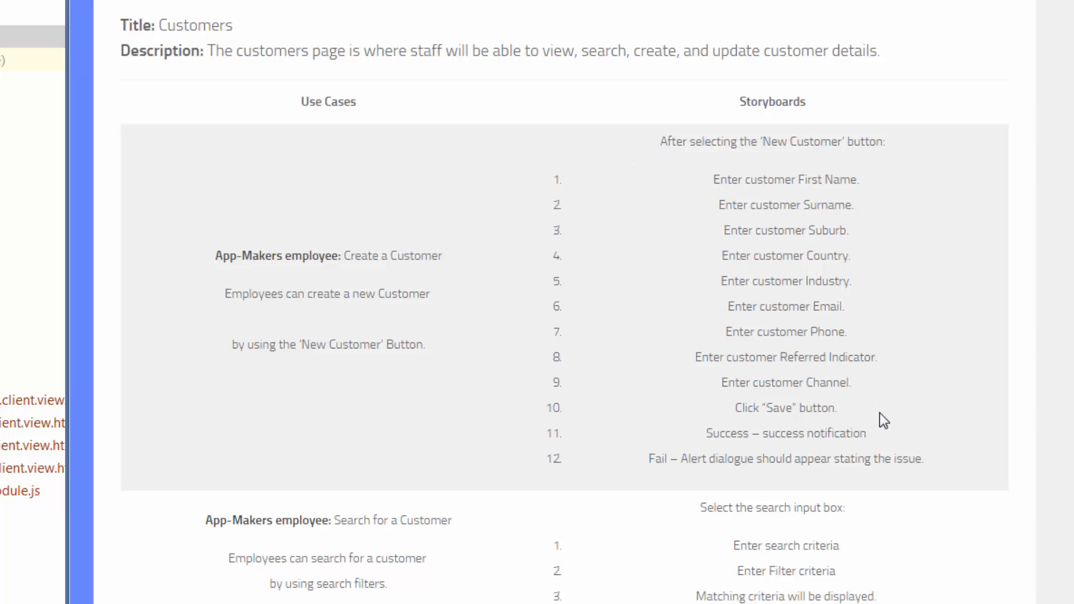
pyautogui.moveTo(869, 199)
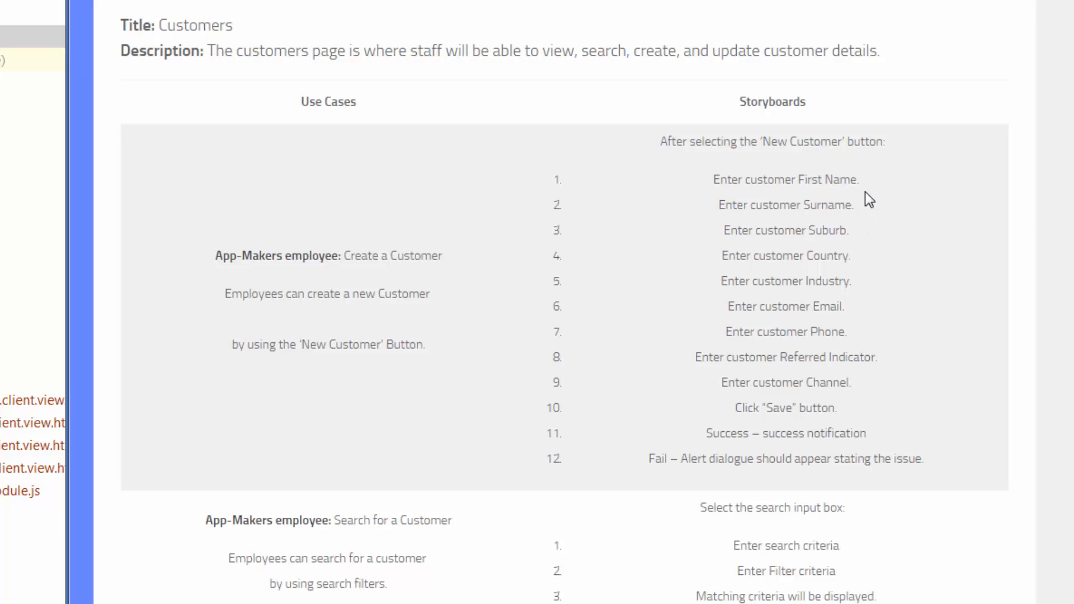
pyautogui.moveTo(861, 238)
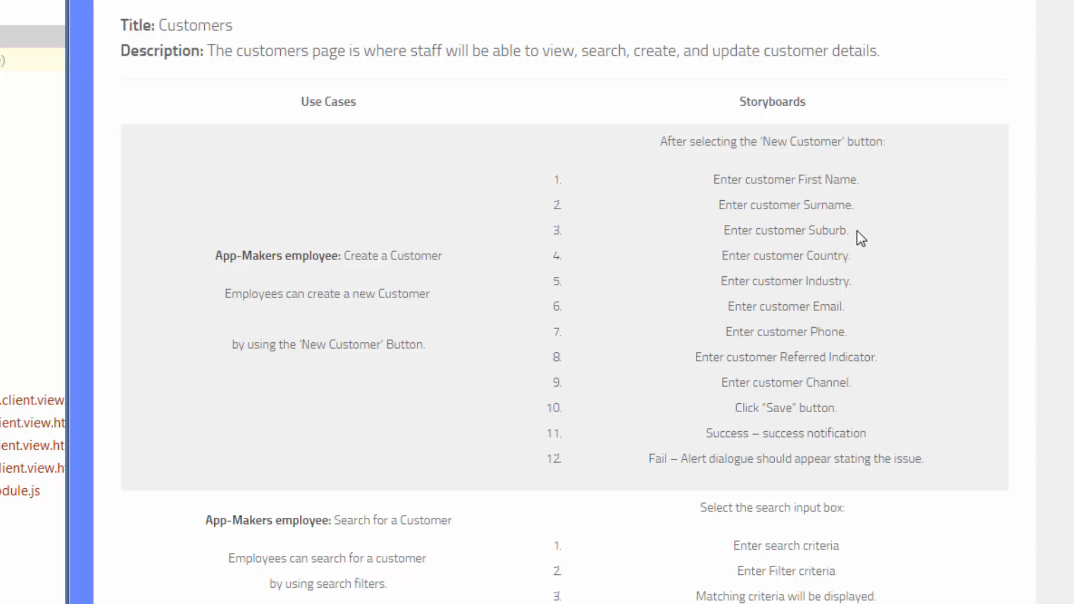
pyautogui.moveTo(856, 317)
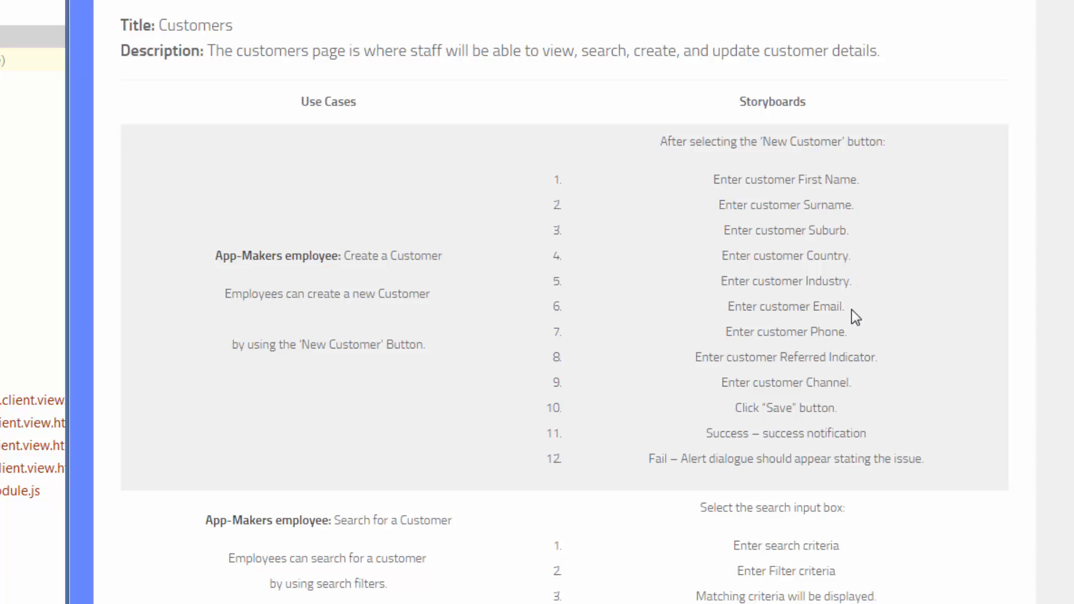
pyautogui.moveTo(866, 388)
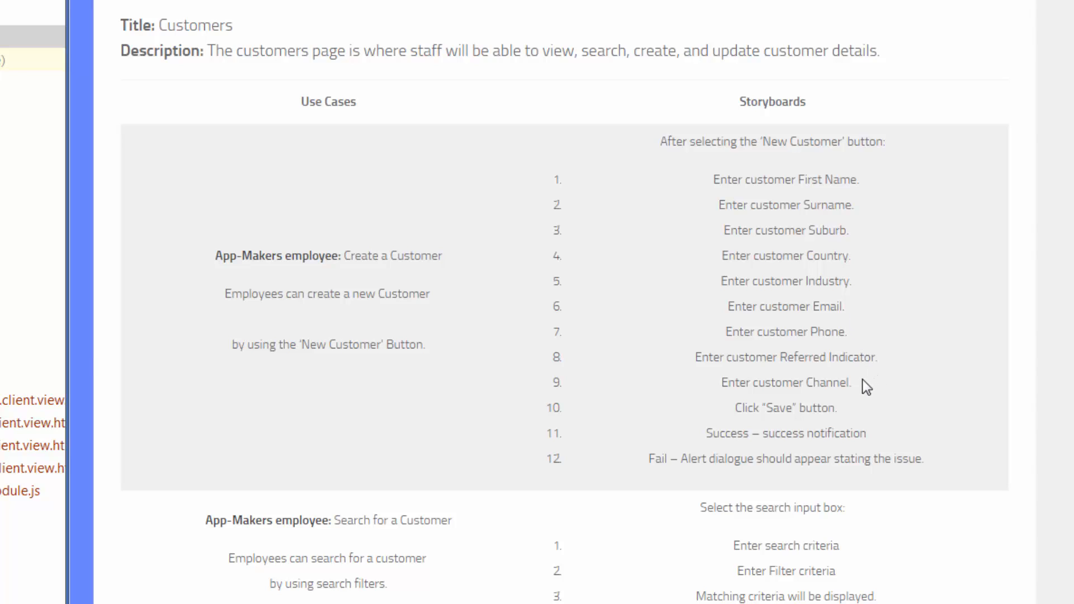
pyautogui.moveTo(880, 408)
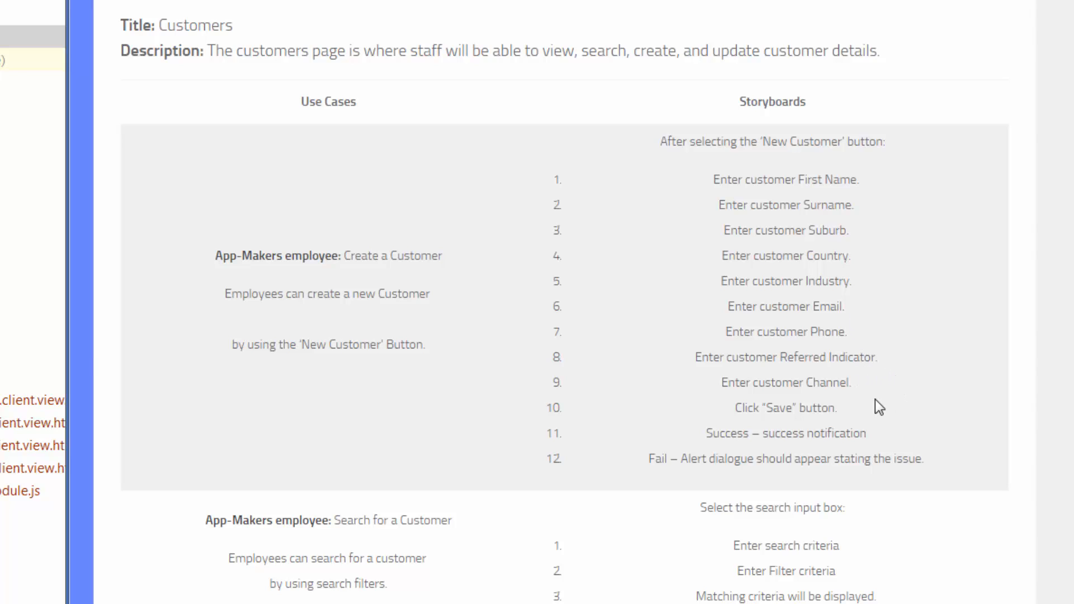
pyautogui.moveTo(901, 399)
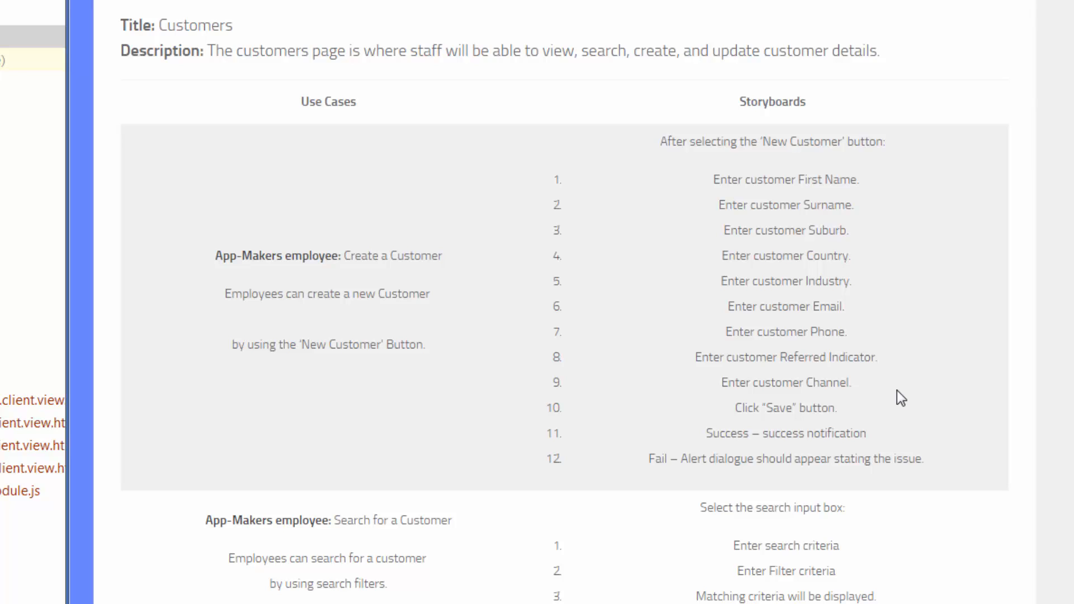
pyautogui.moveTo(235, 280)
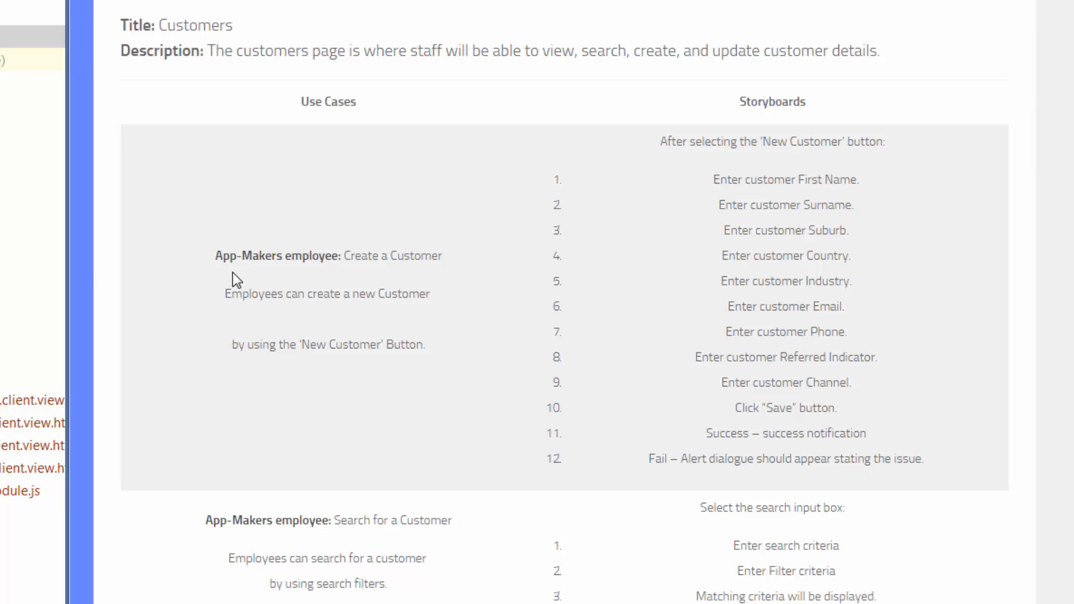
pyautogui.moveTo(880, 229)
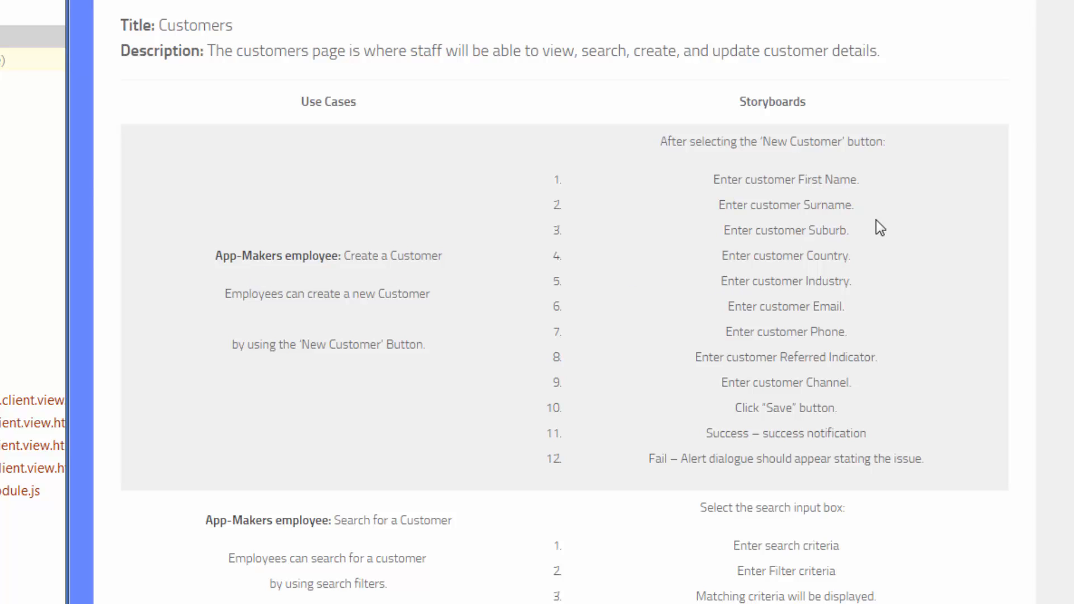
pyautogui.moveTo(906, 359)
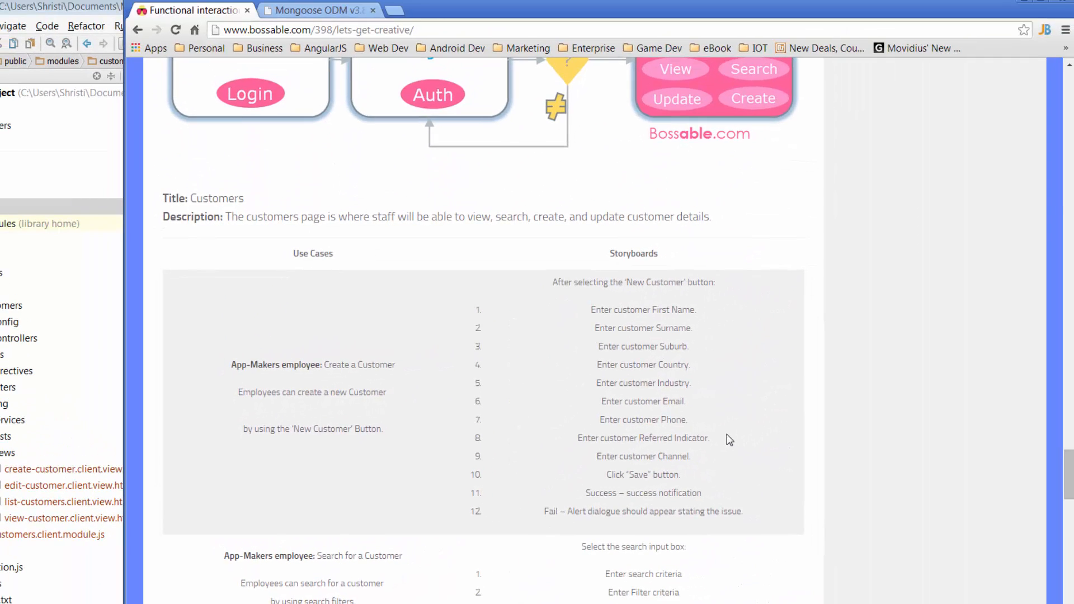
pyautogui.click(315, 10)
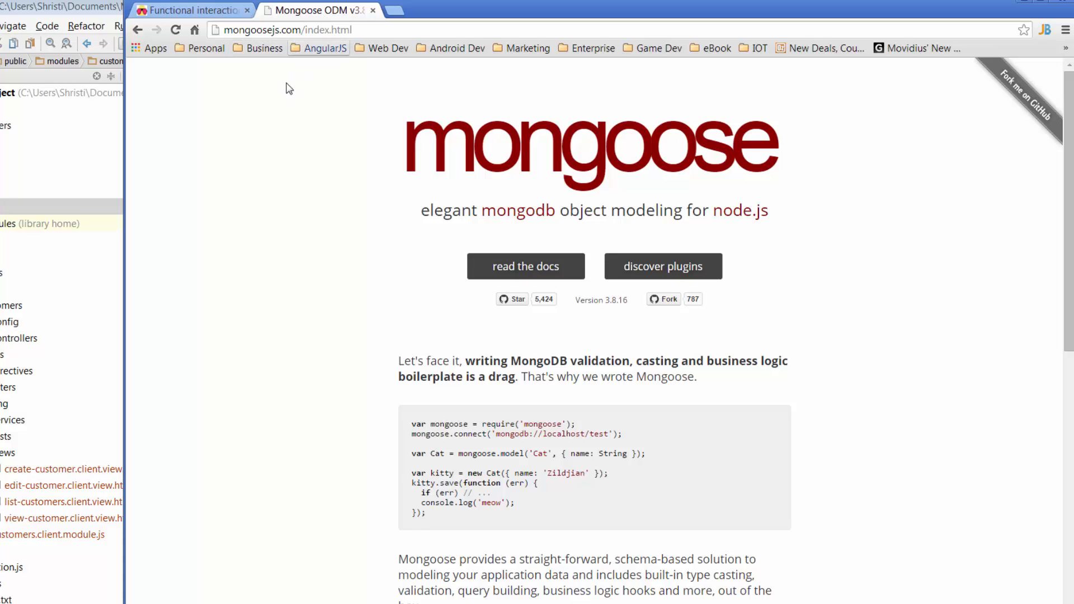
pyautogui.moveTo(254, 186)
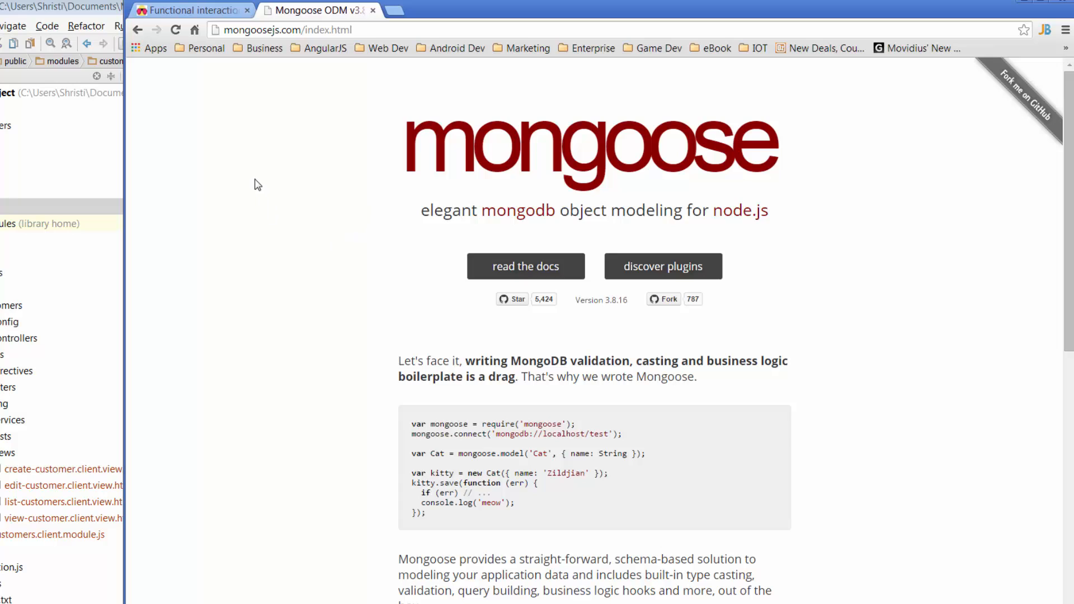
pyautogui.click(525, 267)
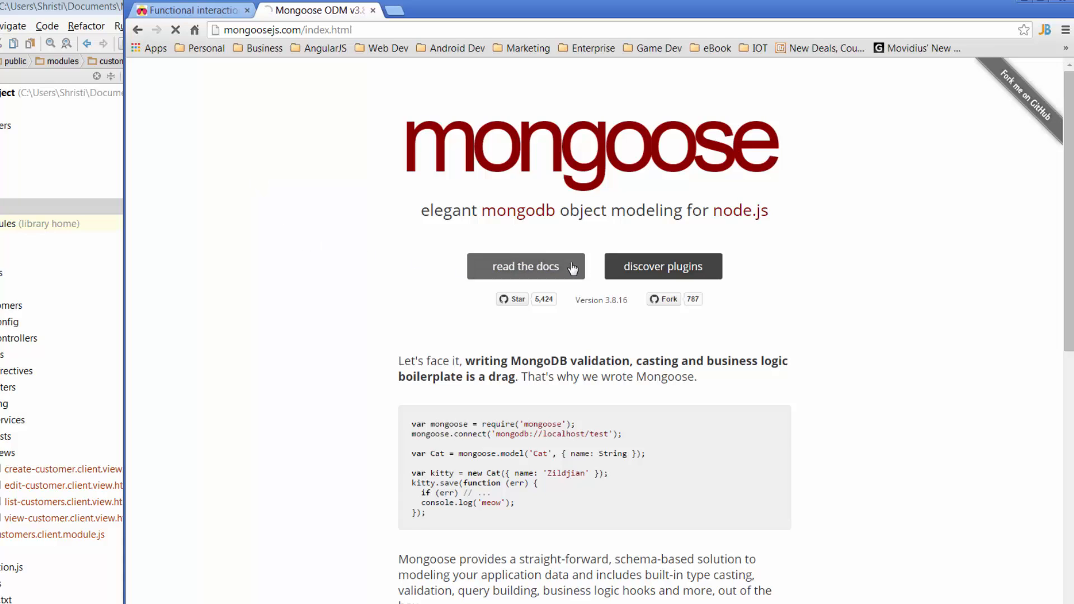
# Open the Mongoose Schemas guide at its 'Defining your schema' section
pyautogui.click(526, 266)
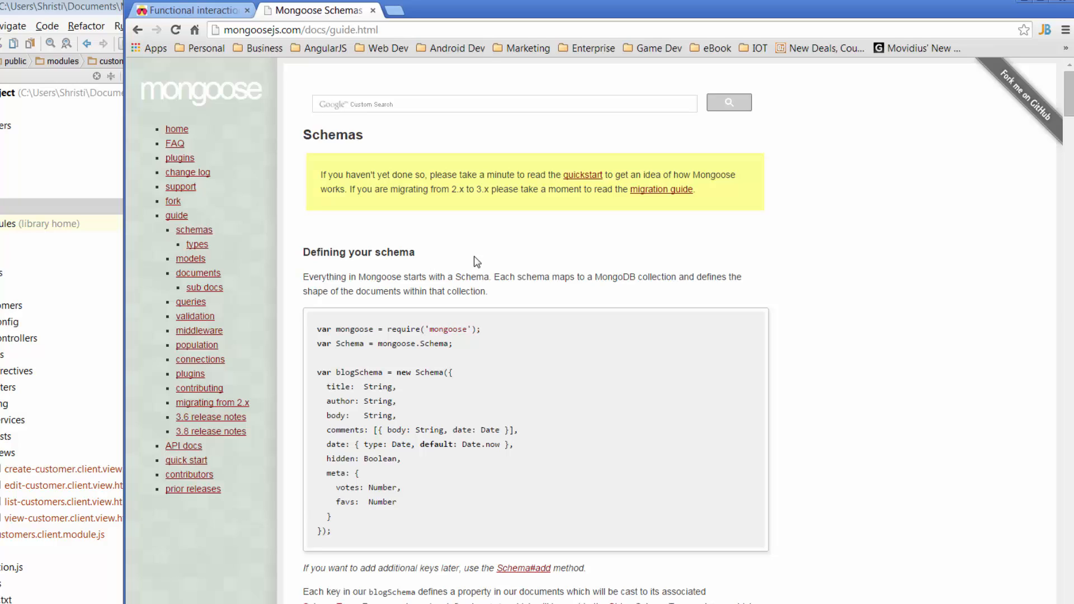
pyautogui.moveTo(486, 259)
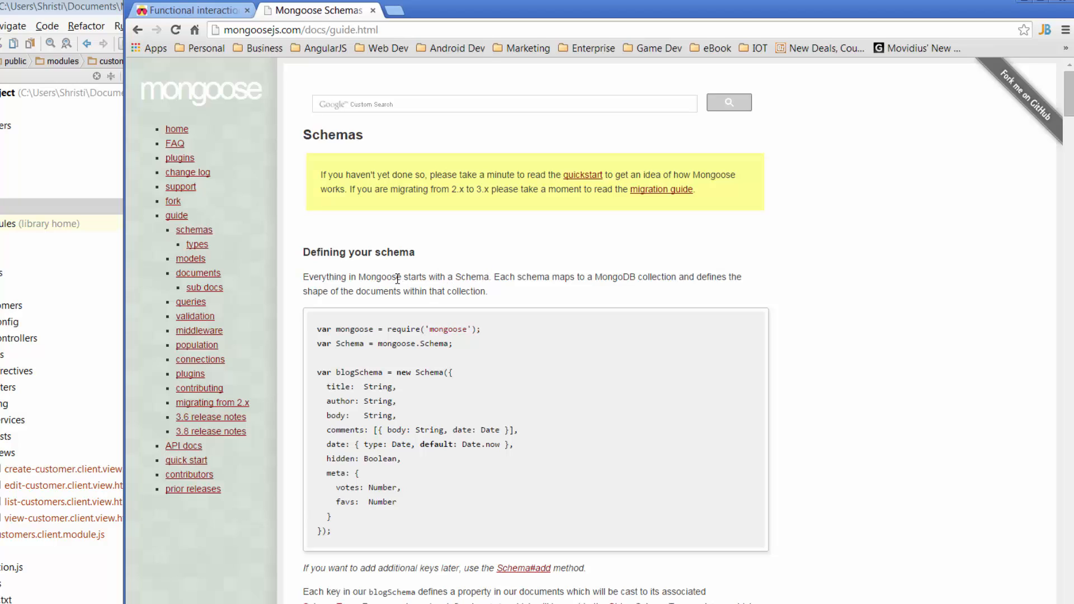
pyautogui.moveTo(397, 366)
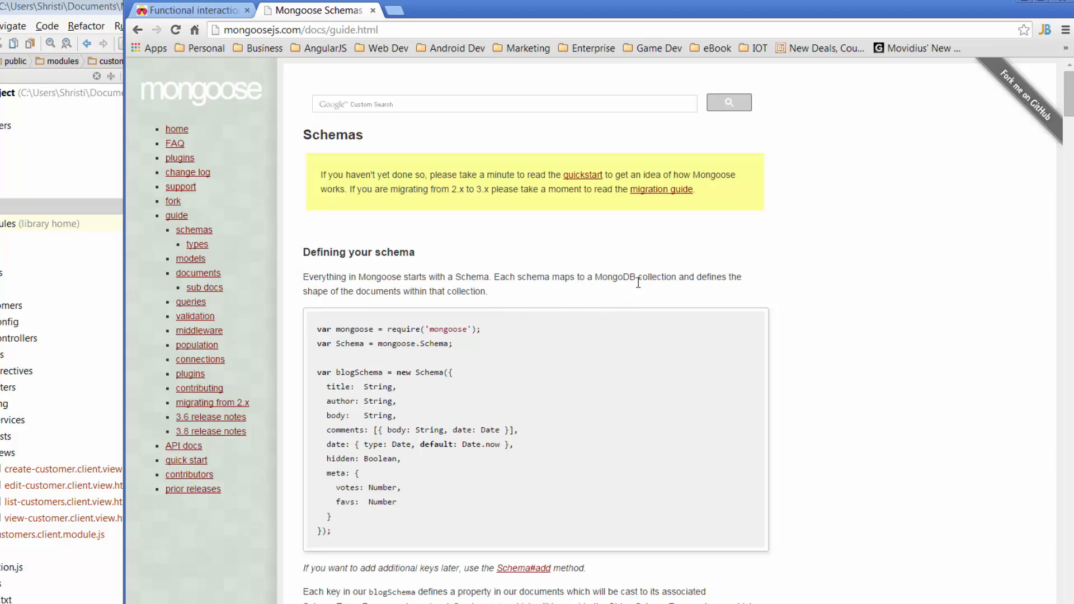
pyautogui.moveTo(656, 293)
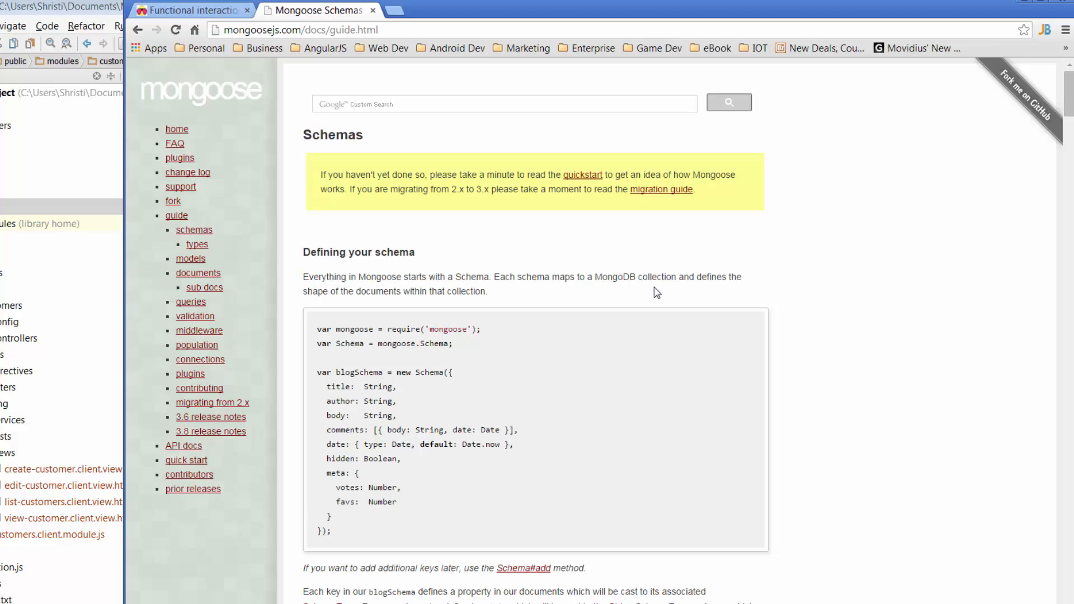
pyautogui.moveTo(607, 314)
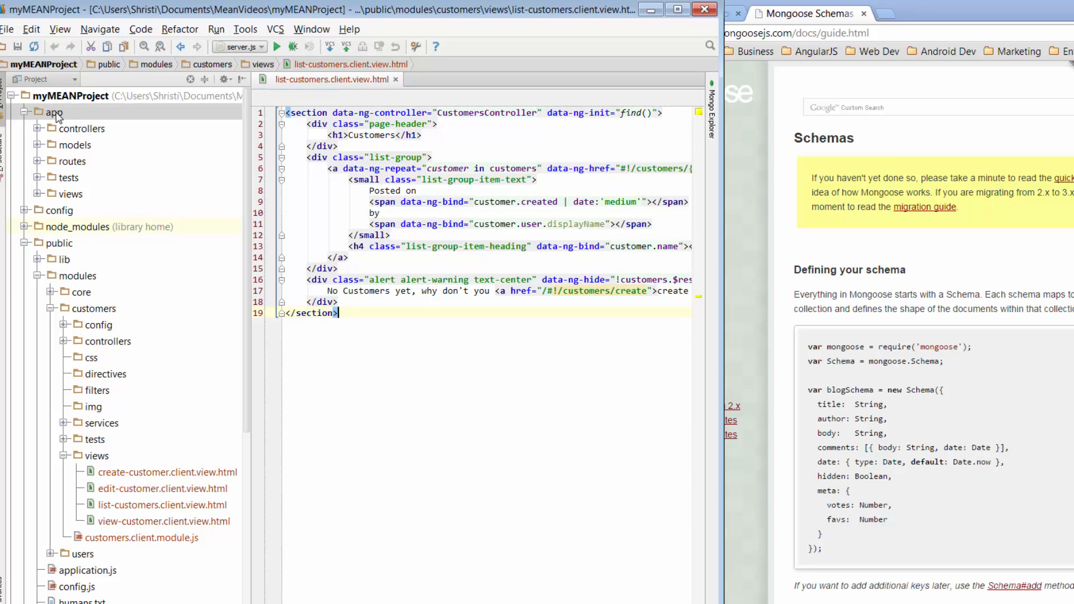
pyautogui.moveTo(68, 110)
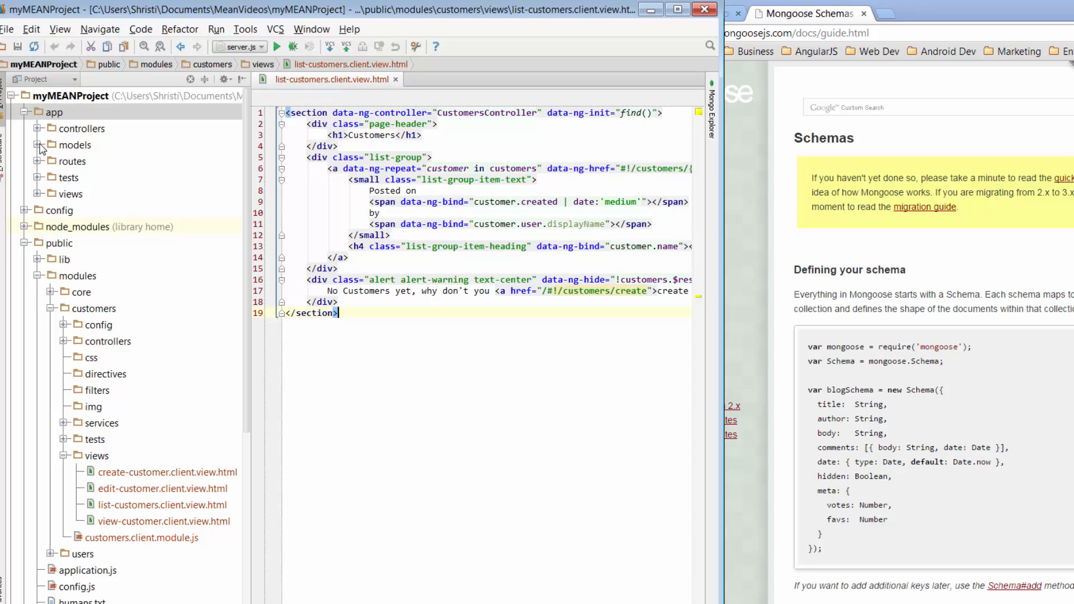
# Expand app > models and select customer.server.model.js
pyautogui.click(74, 145)
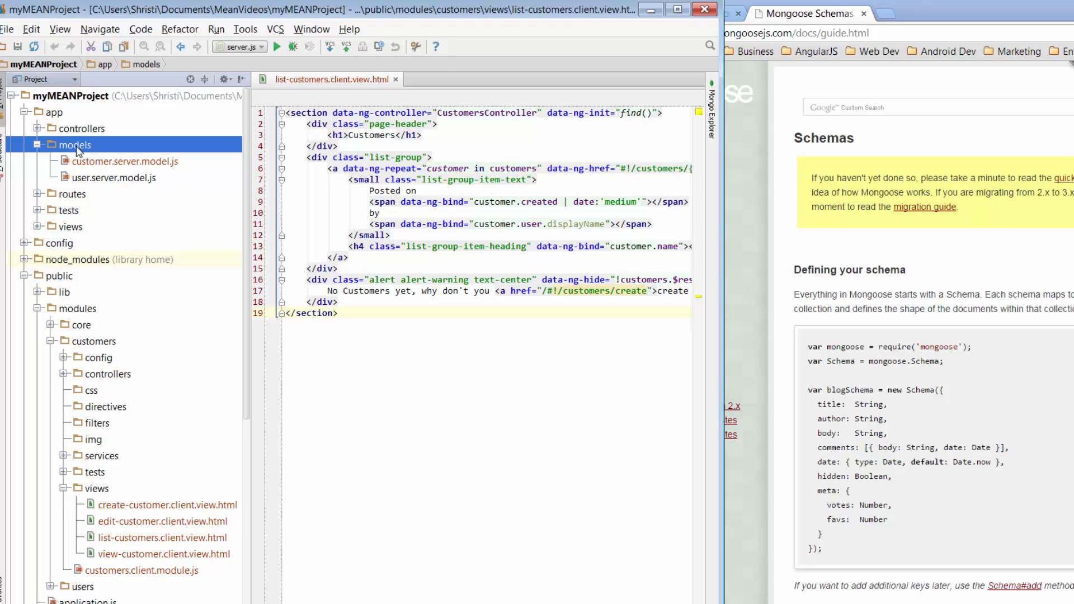
pyautogui.click(109, 177)
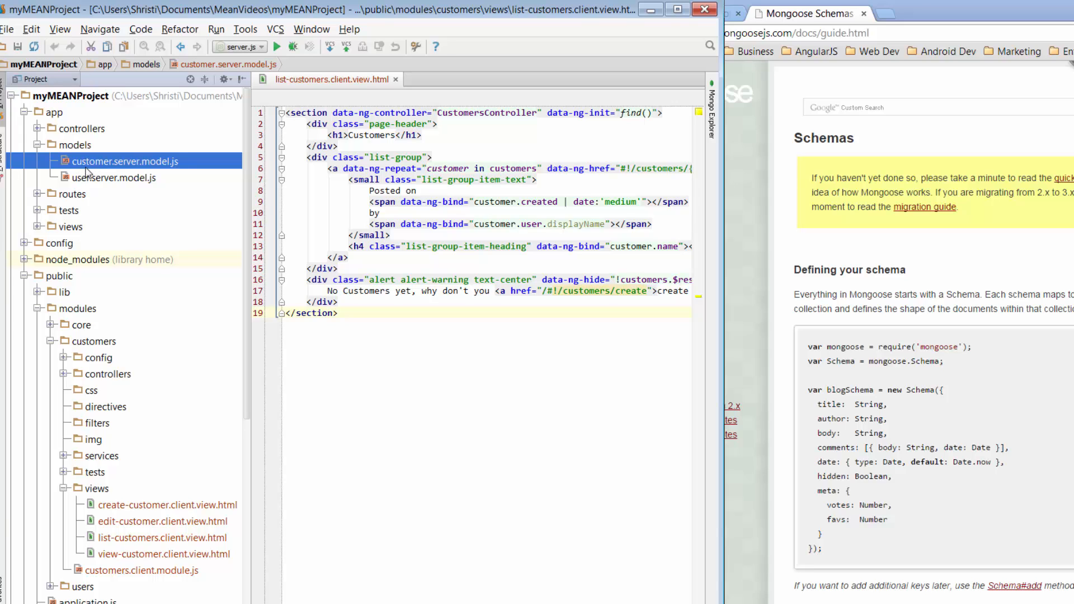
pyautogui.moveTo(173, 197)
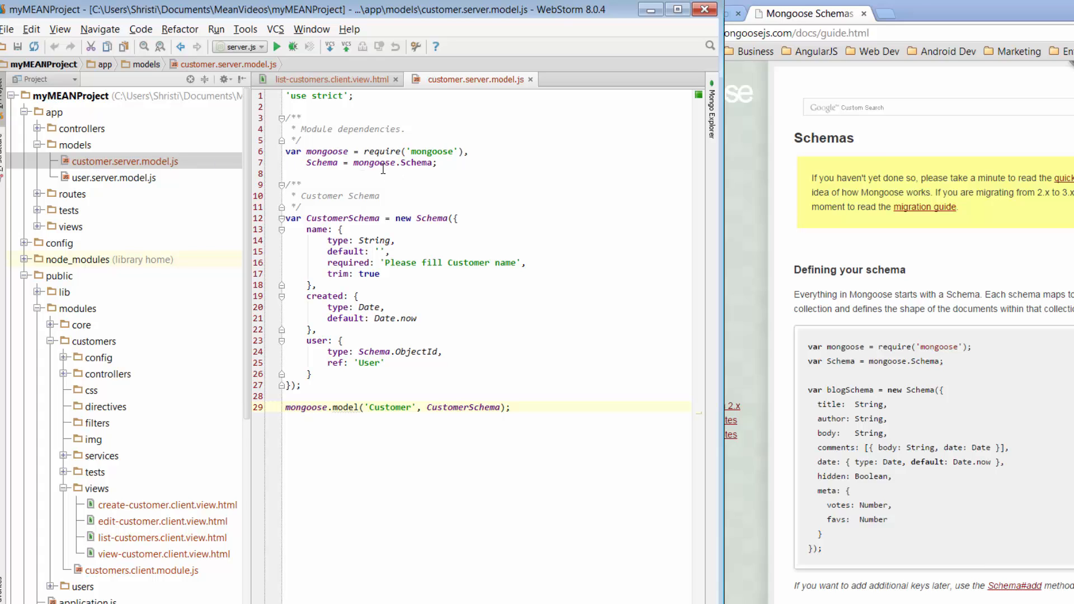
pyautogui.moveTo(369, 177)
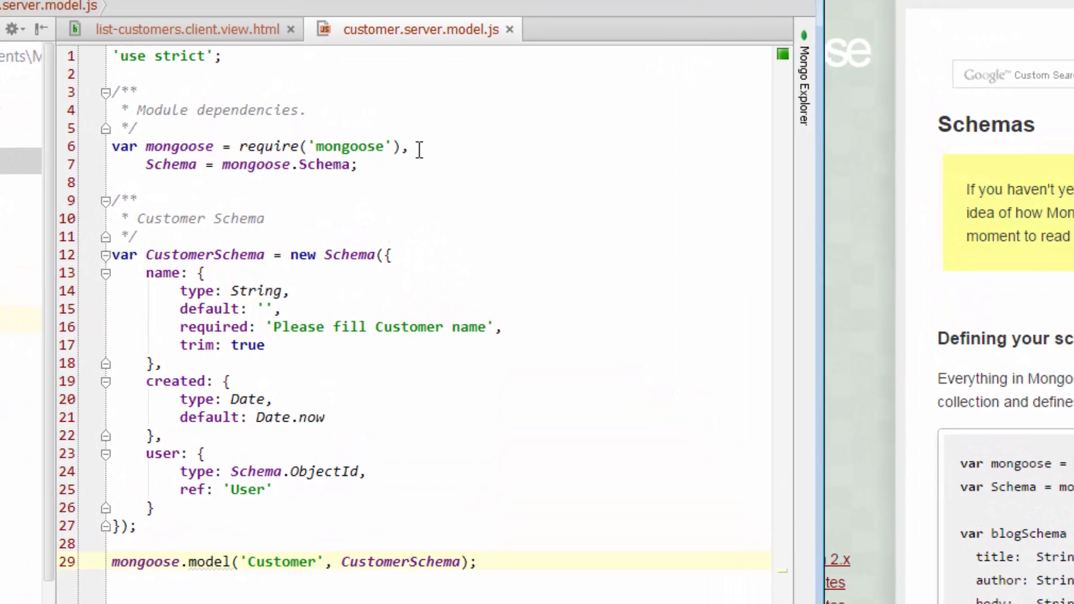
pyautogui.click(410, 146)
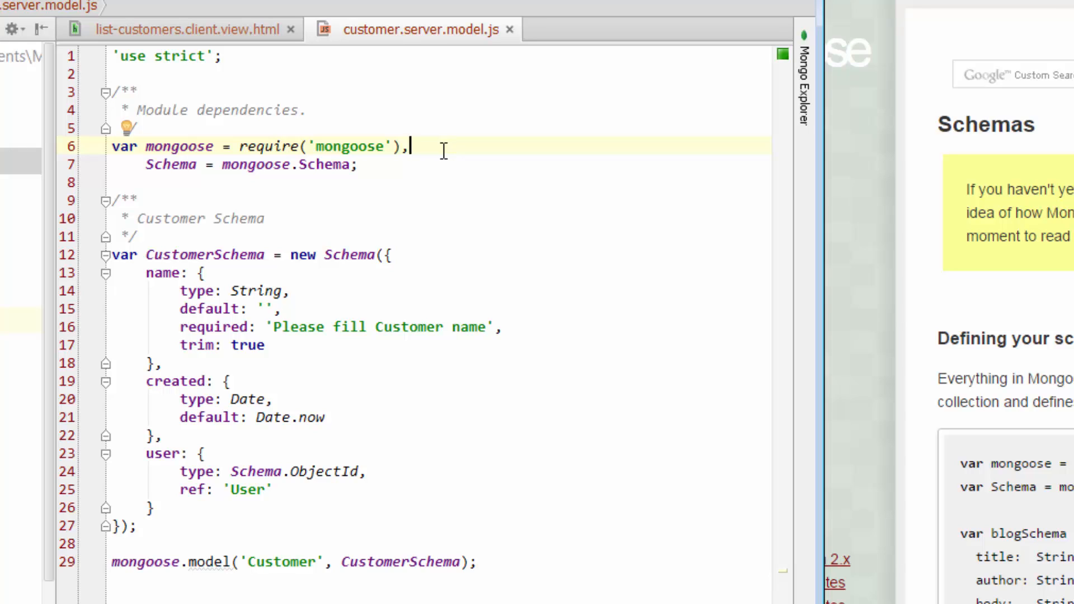
pyautogui.moveTo(502, 42)
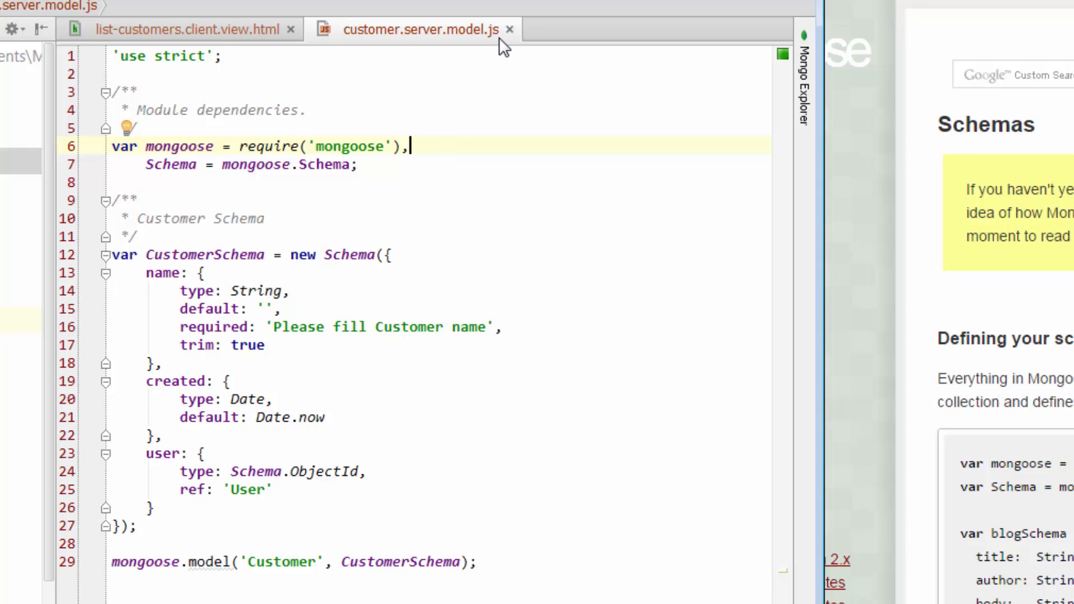
pyautogui.moveTo(476, 94)
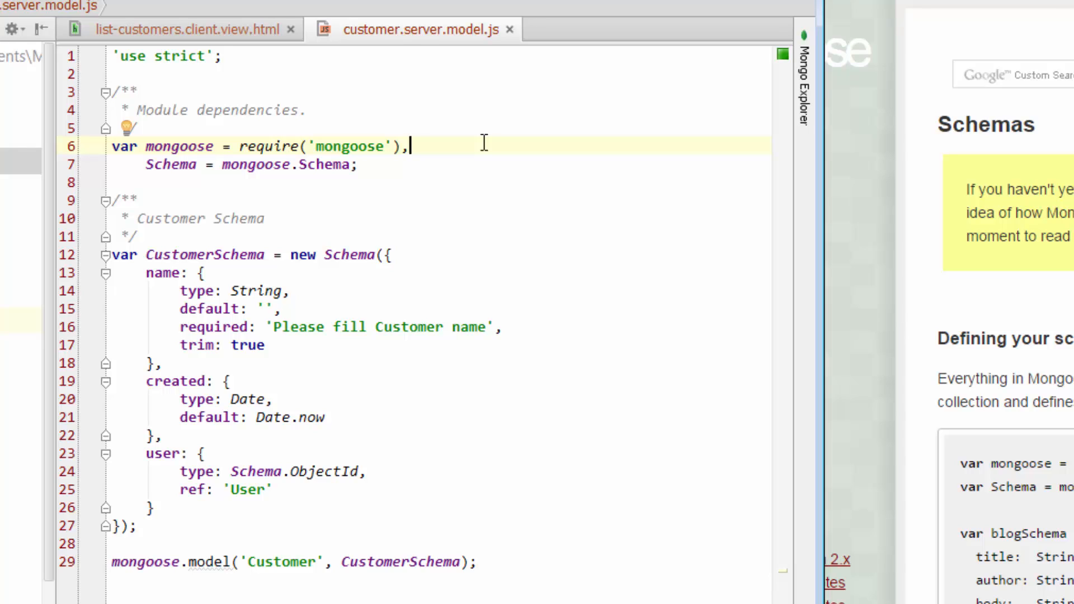
pyautogui.moveTo(315, 142)
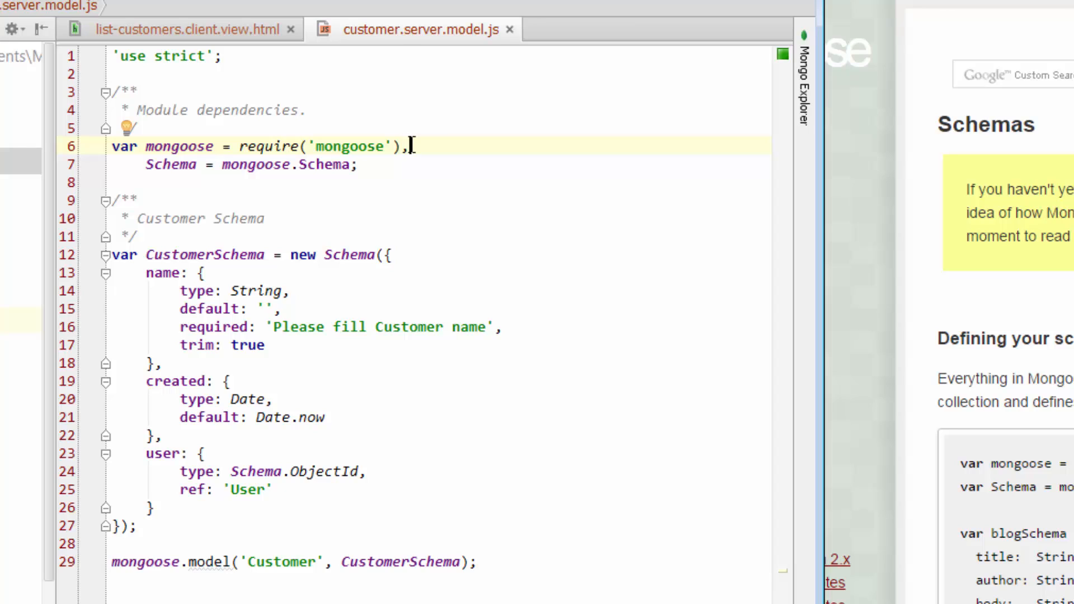
pyautogui.moveTo(403, 170)
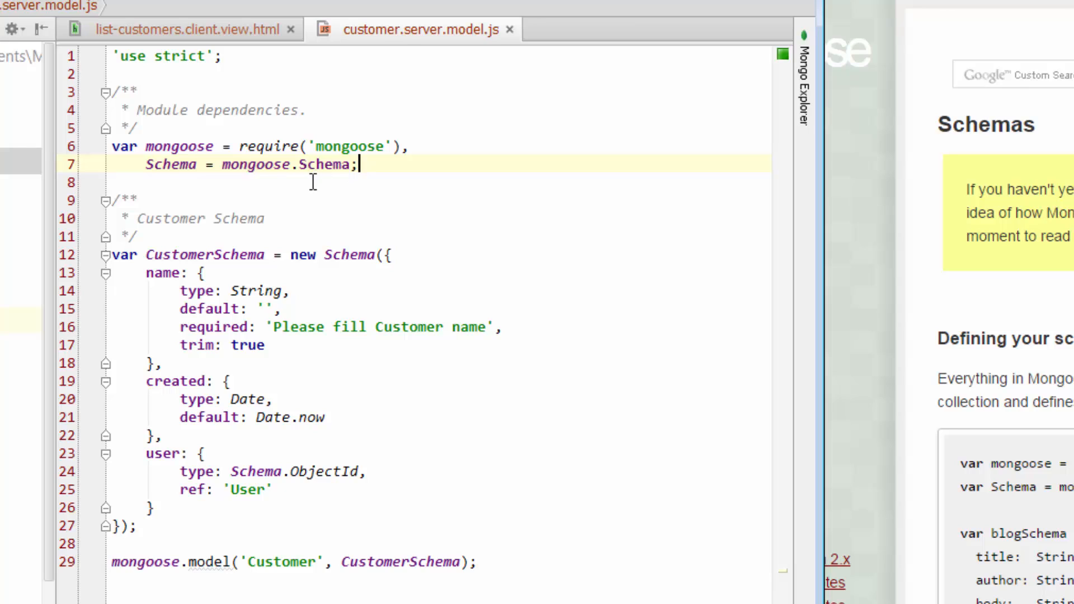
pyautogui.moveTo(239, 189)
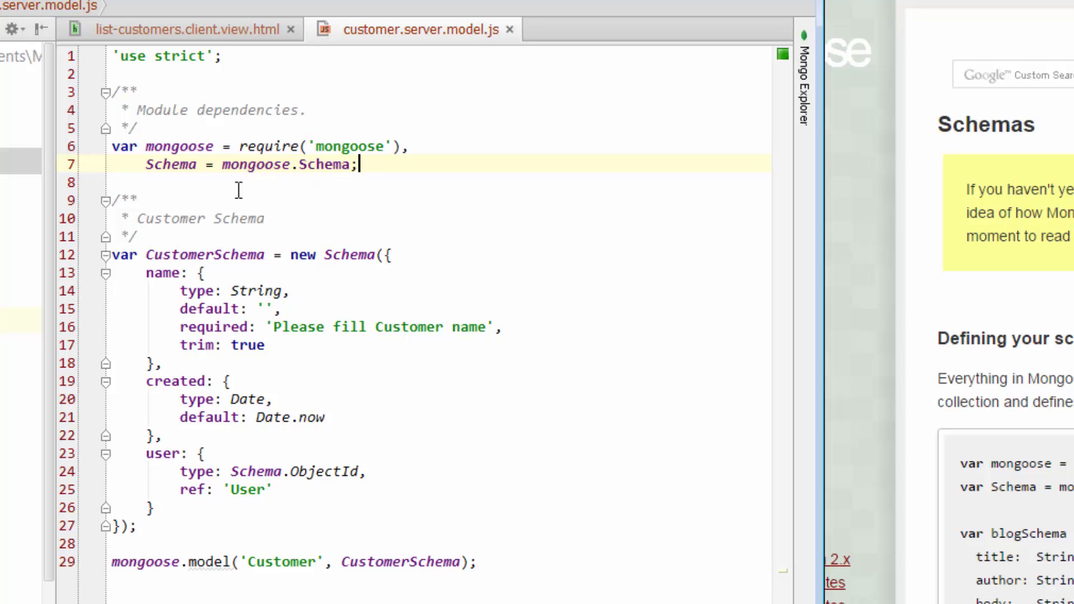
pyautogui.moveTo(274, 167)
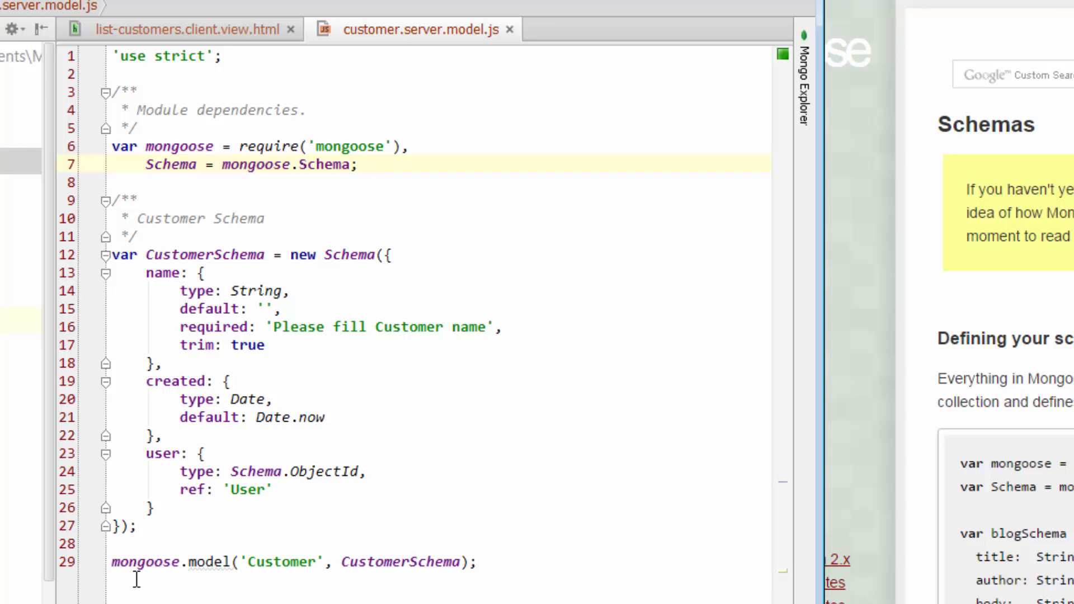
pyautogui.moveTo(185, 562)
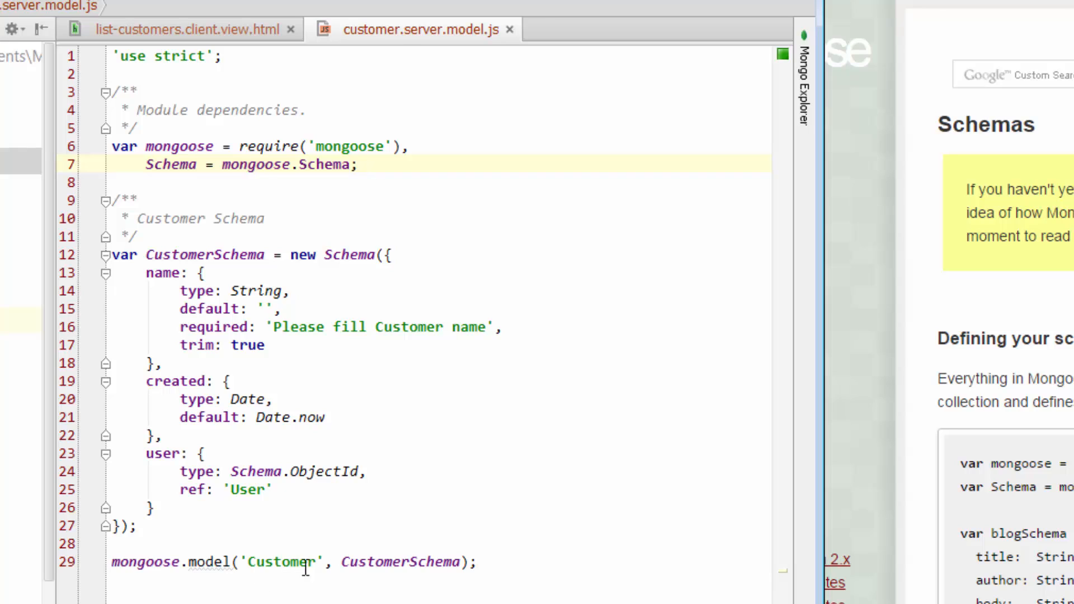
pyautogui.moveTo(327, 567)
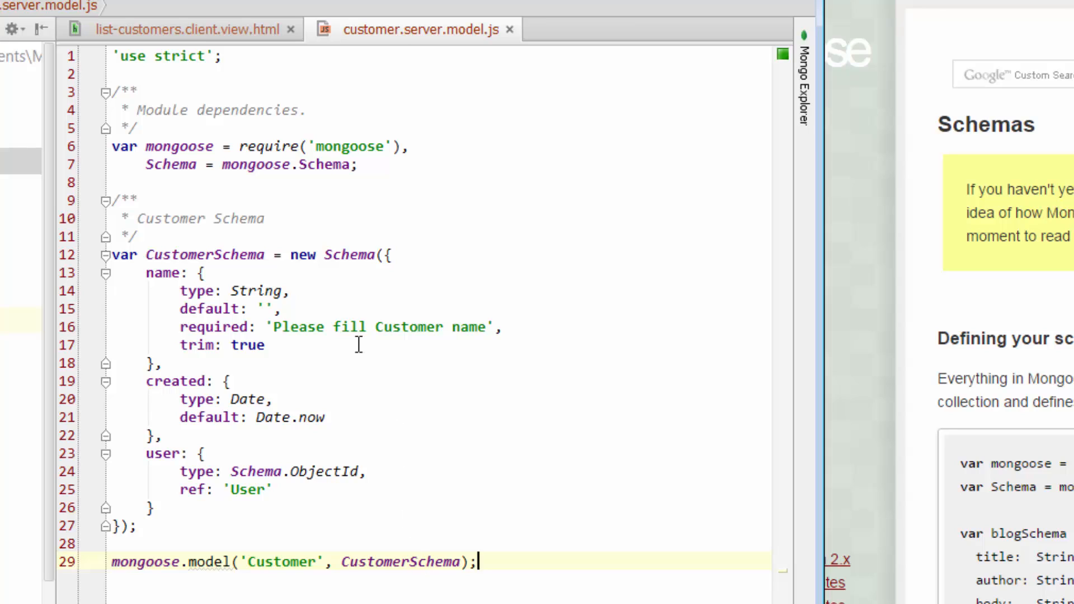
pyautogui.moveTo(168, 271)
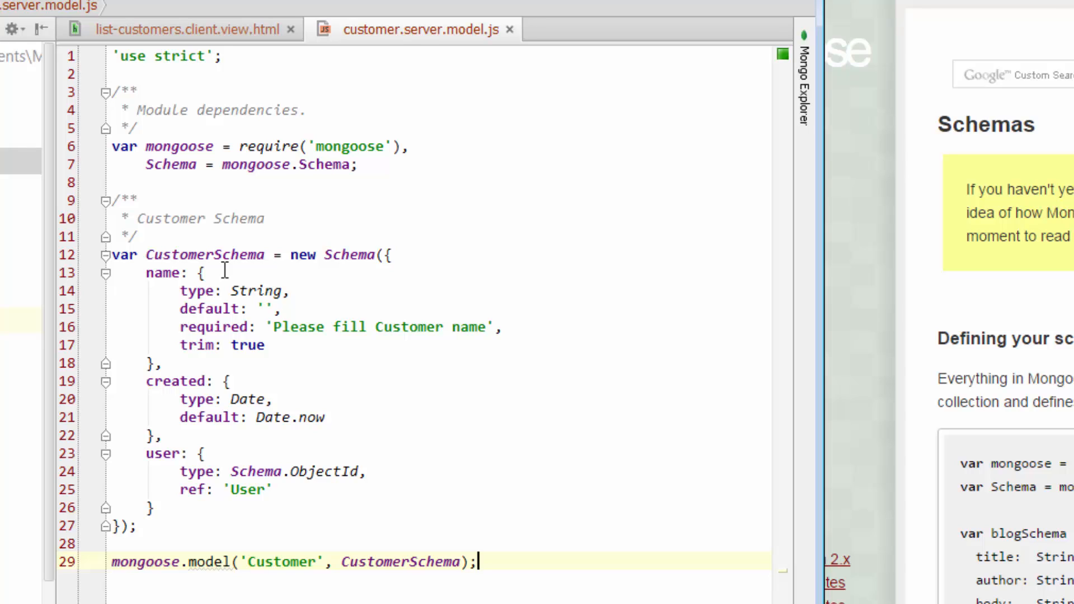
pyautogui.moveTo(336, 270)
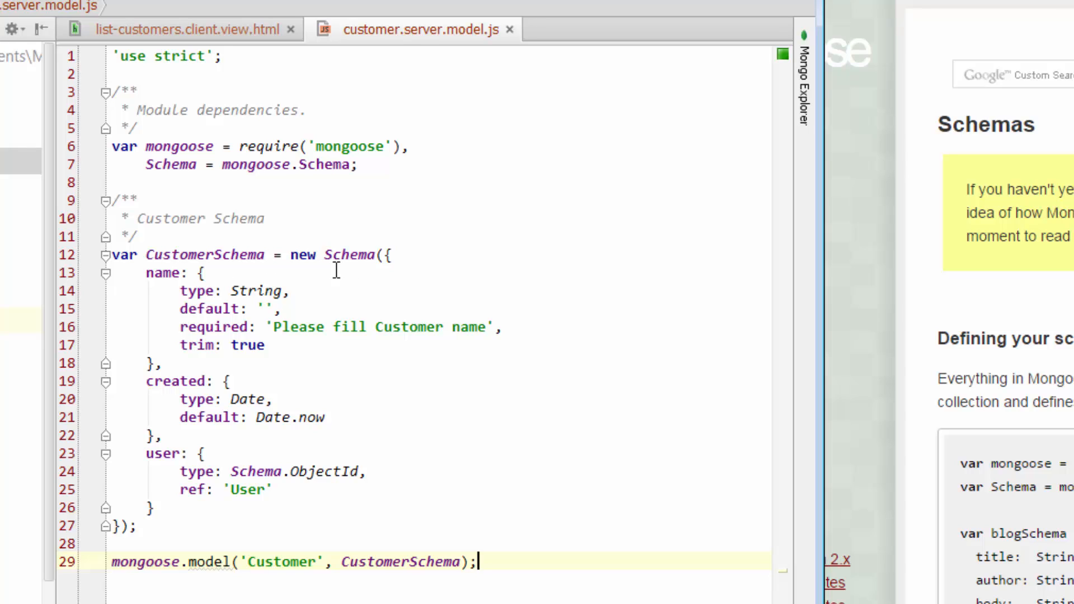
pyautogui.moveTo(370, 273)
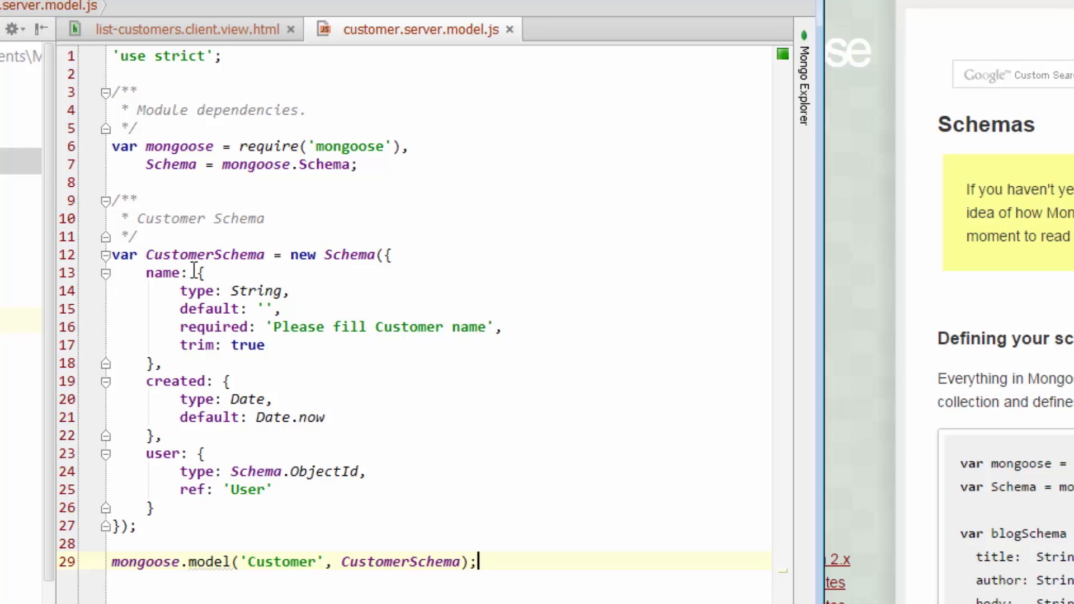
pyautogui.moveTo(315, 591)
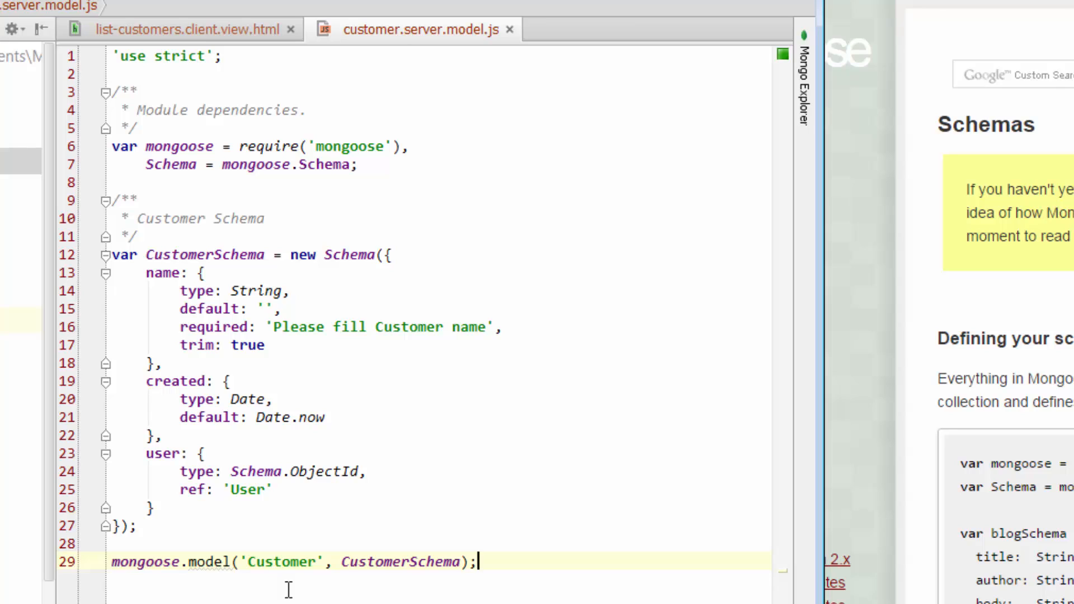
pyautogui.moveTo(245, 553)
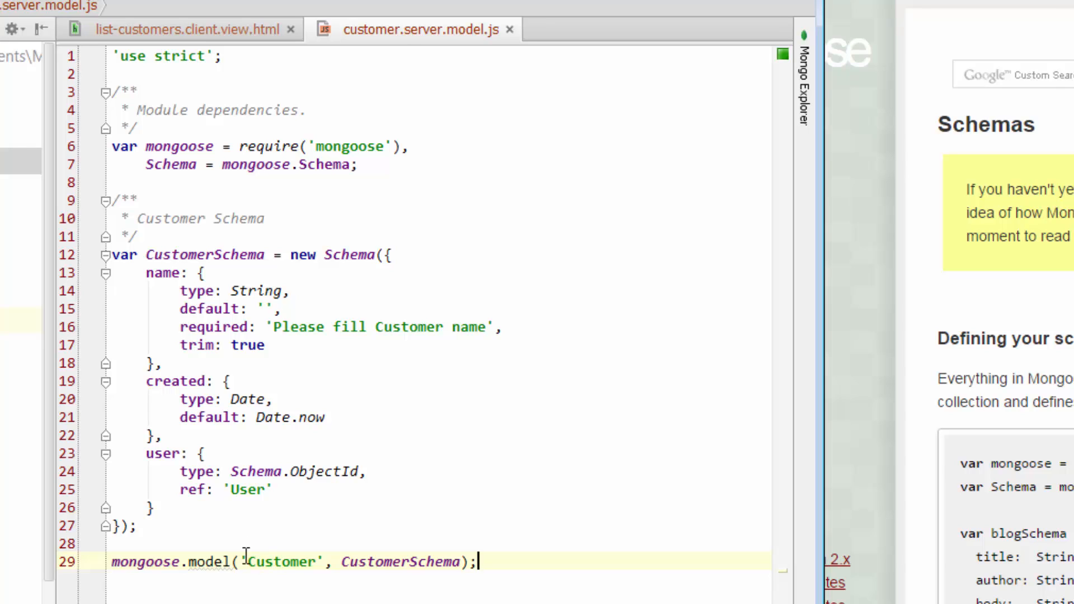
pyautogui.moveTo(180, 291)
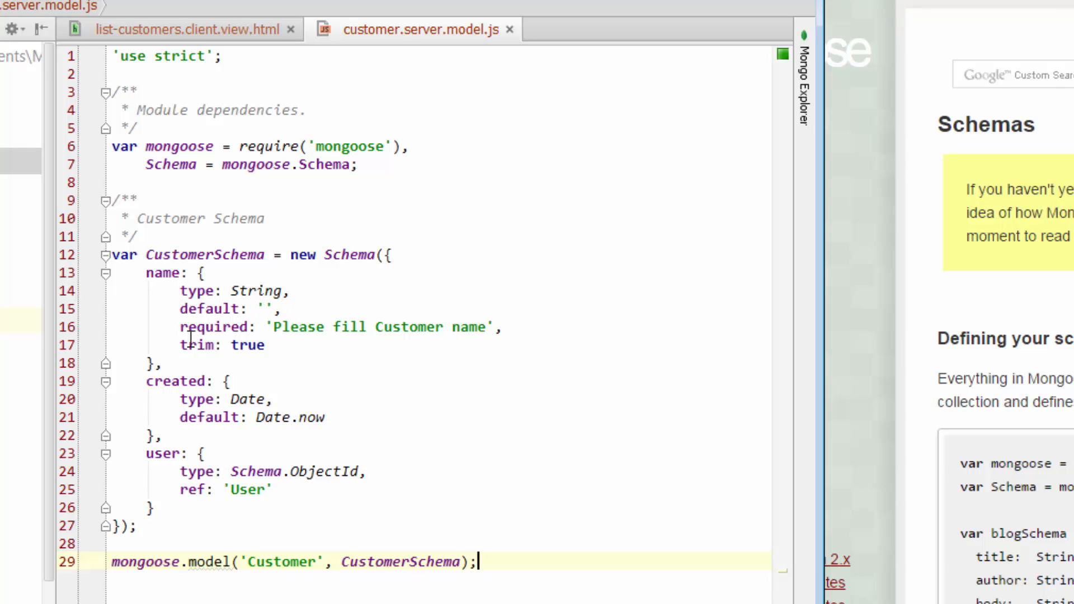
pyautogui.moveTo(179, 341)
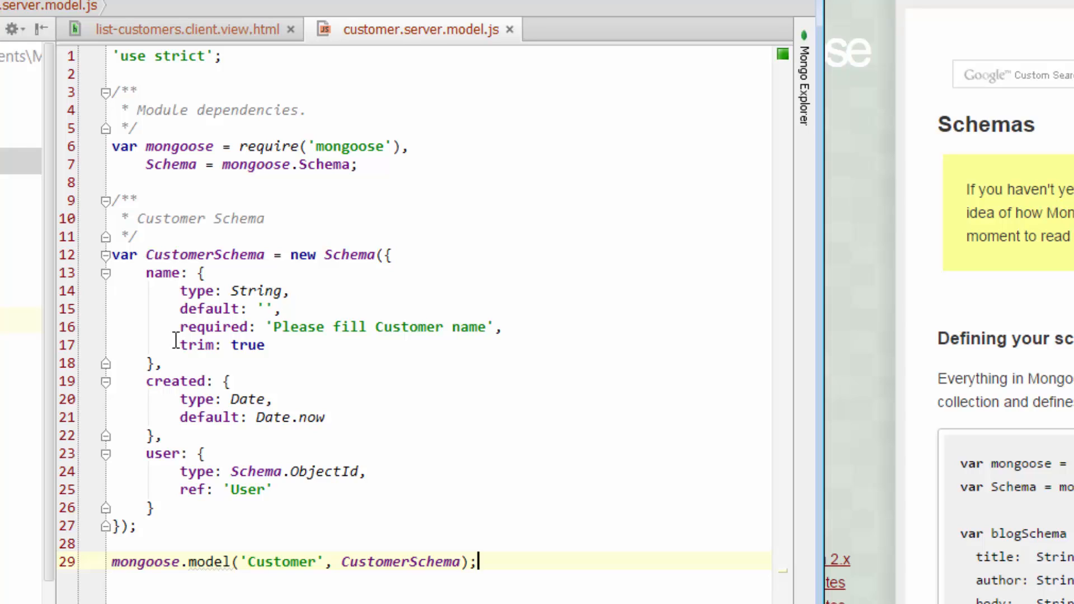
pyautogui.moveTo(221, 336)
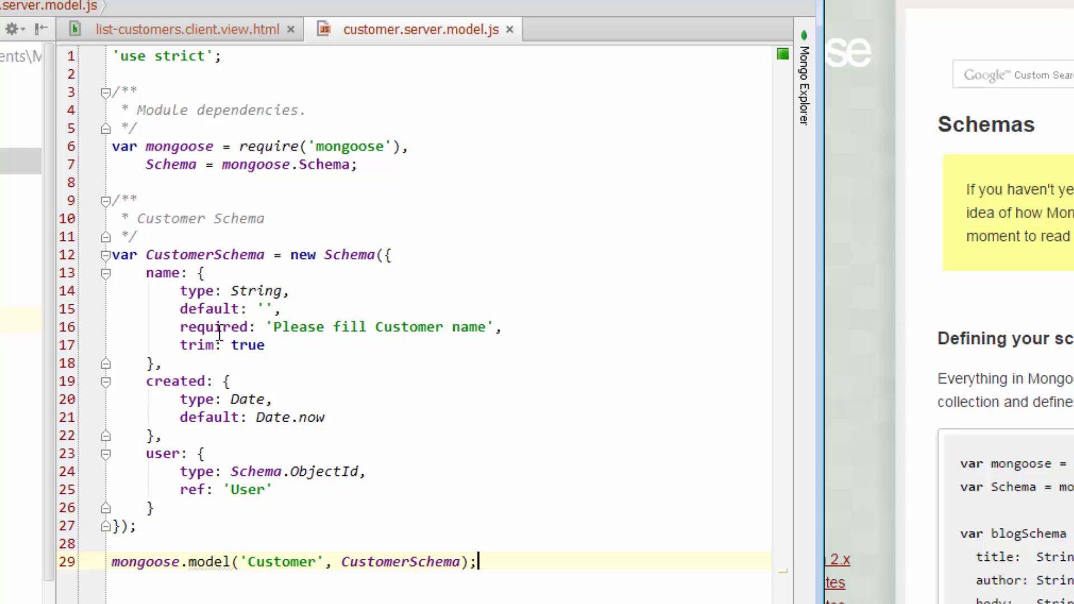
pyautogui.moveTo(278, 344)
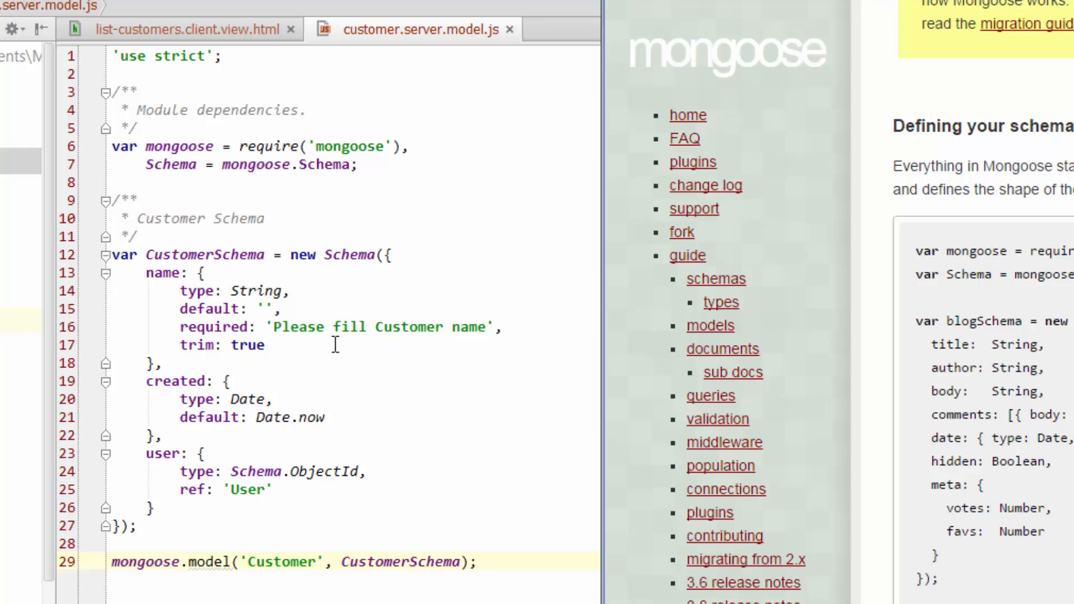
pyautogui.moveTo(428, 334)
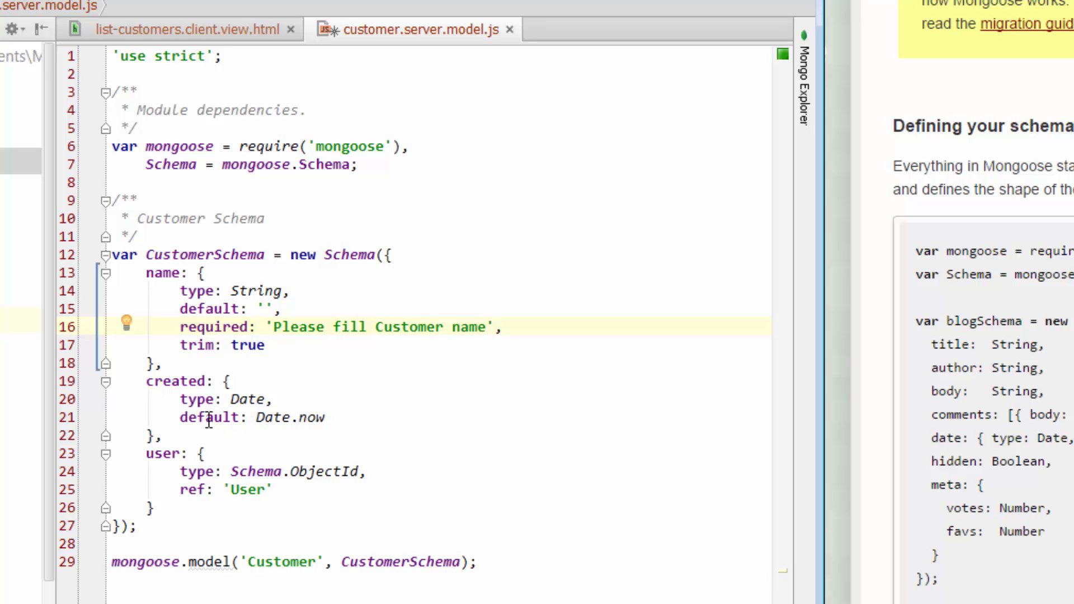
pyautogui.moveTo(149, 474)
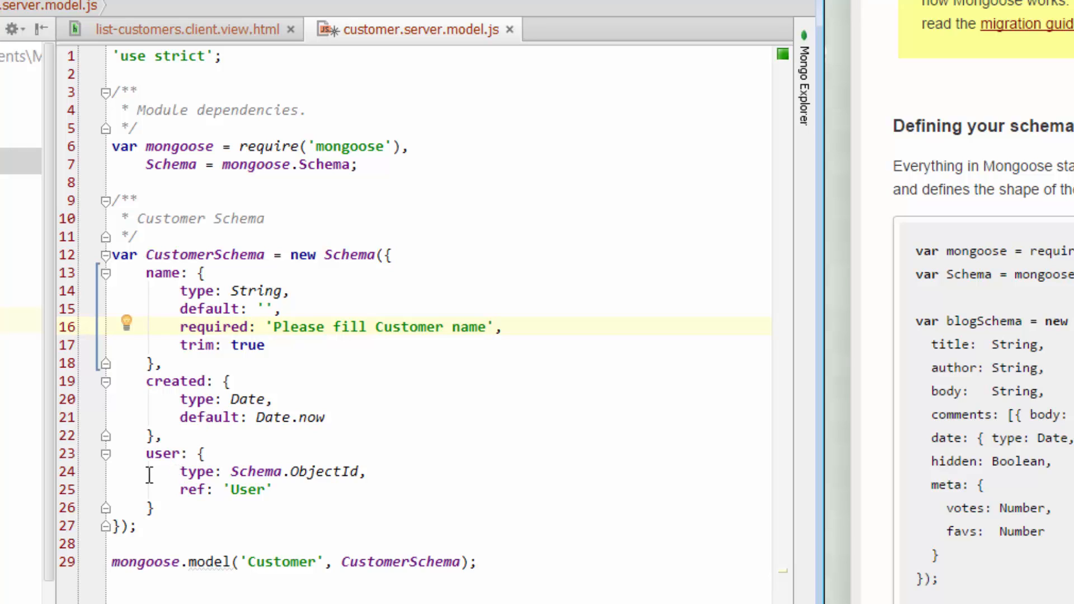
pyautogui.moveTo(277, 308)
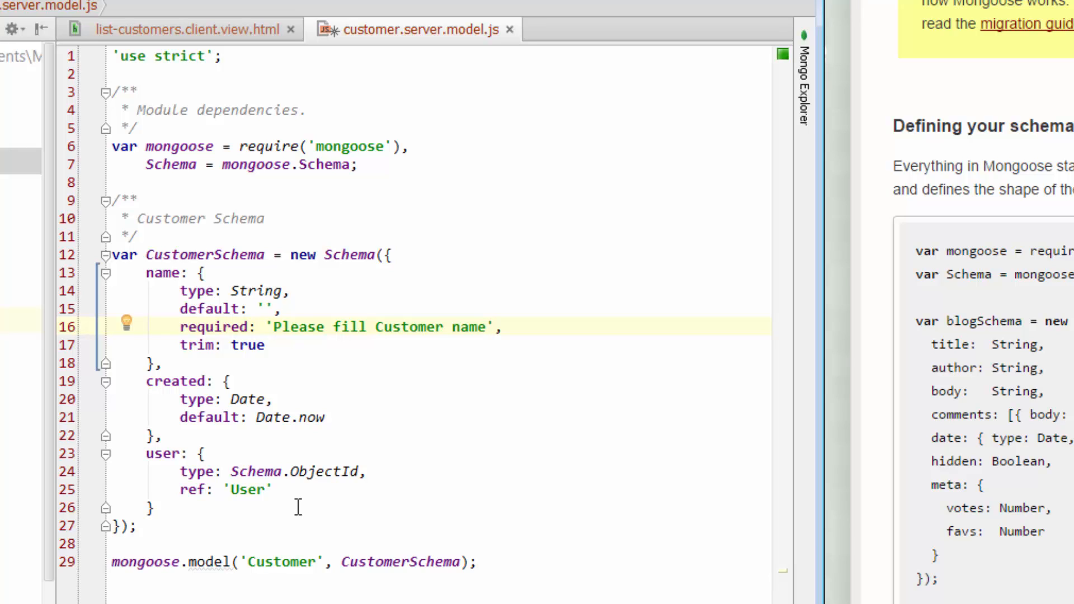
pyautogui.moveTo(538, 504)
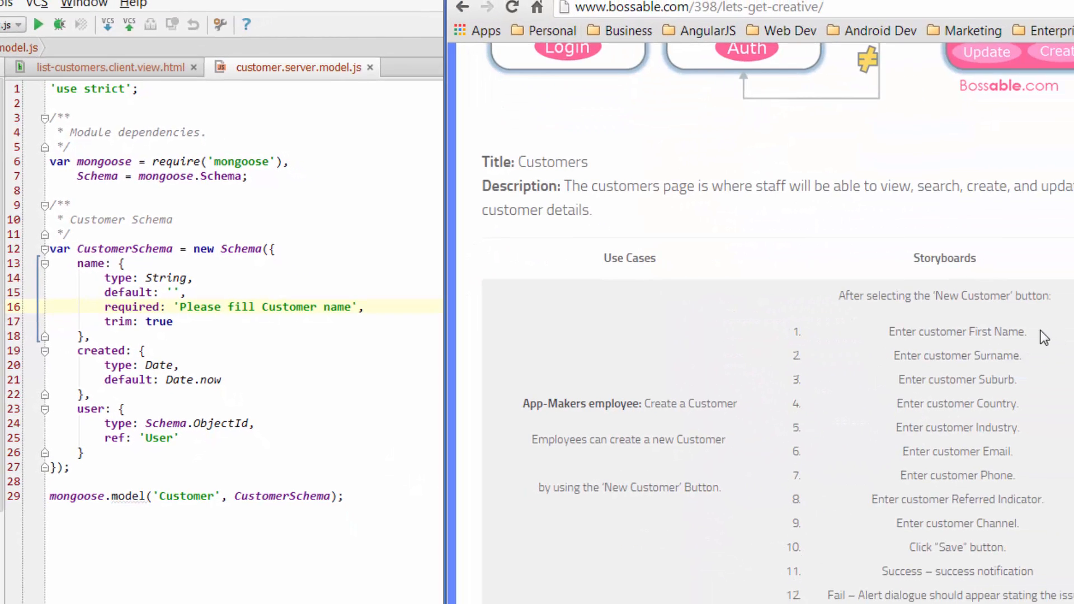
pyautogui.moveTo(1030, 434)
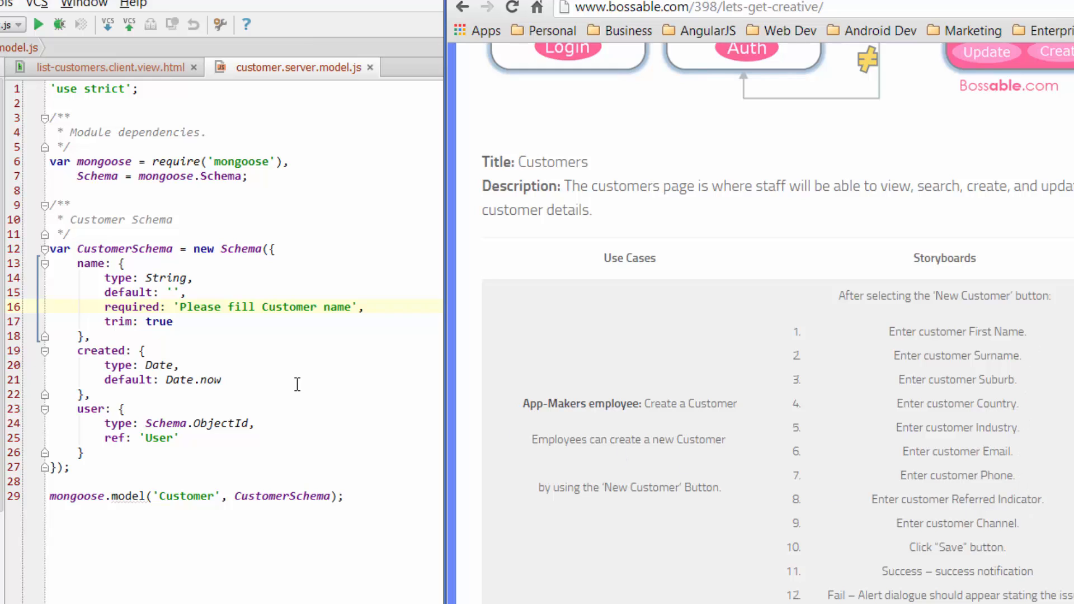
pyautogui.moveTo(348, 368)
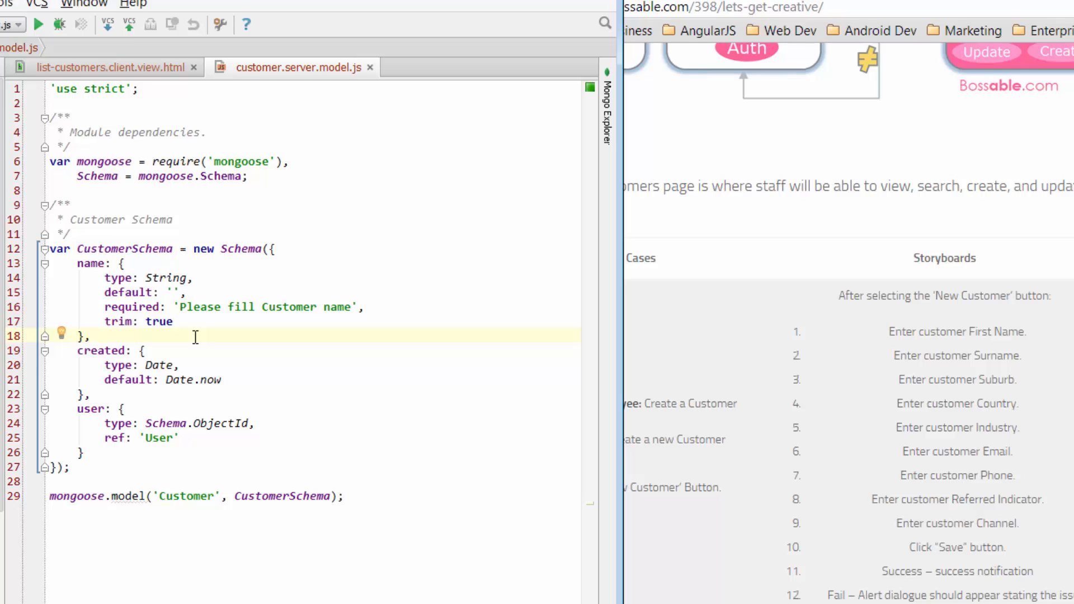
pyautogui.moveTo(128, 430)
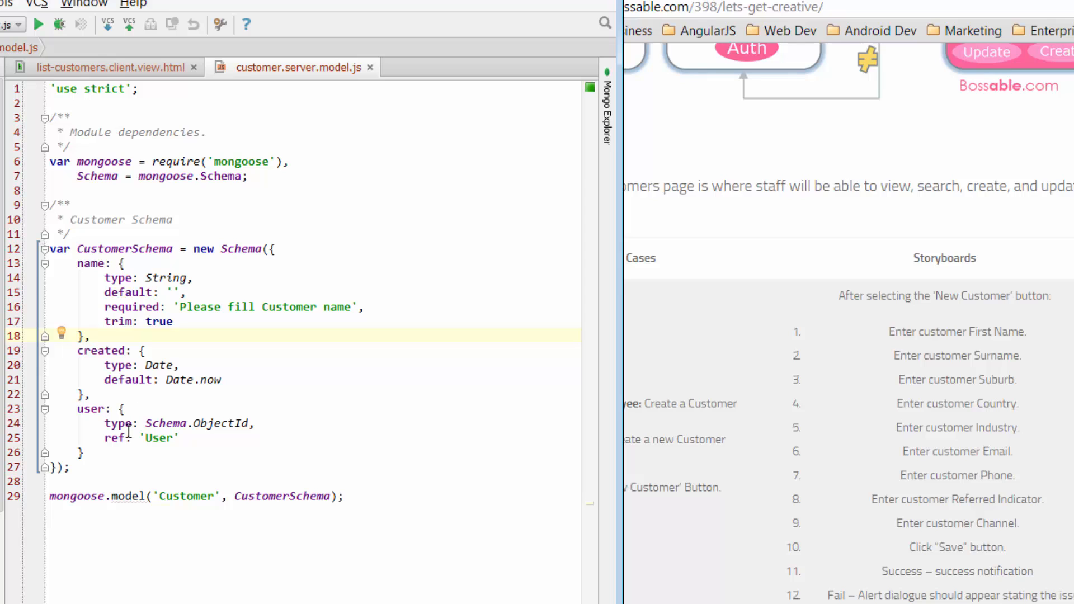
pyautogui.moveTo(142, 366)
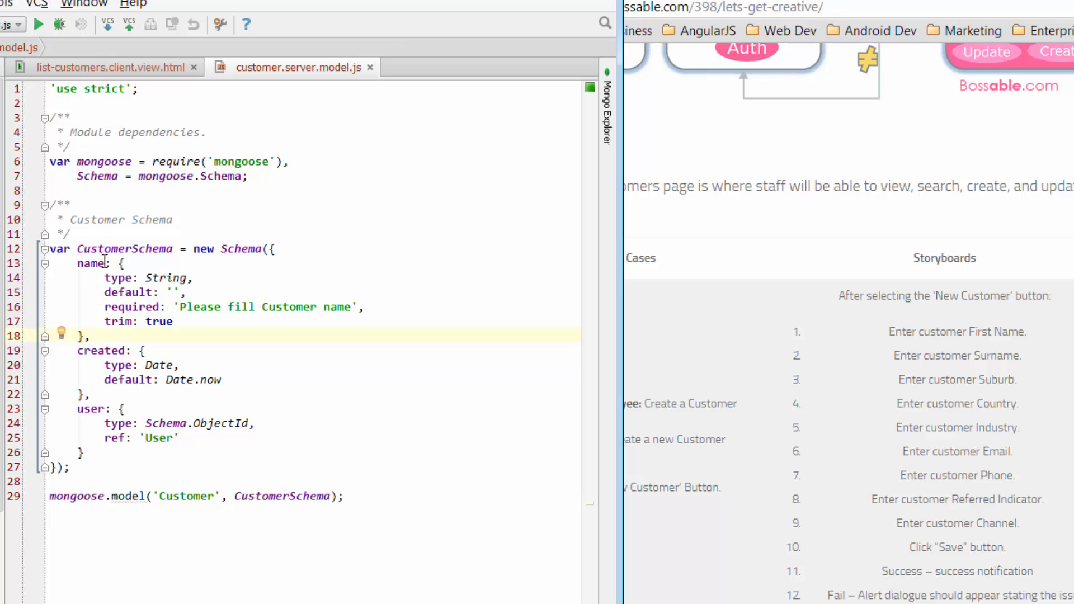
# Rename the fname keys to firstName and surnameName, then select the surnameName block
pyautogui.doubleClick(91, 263)
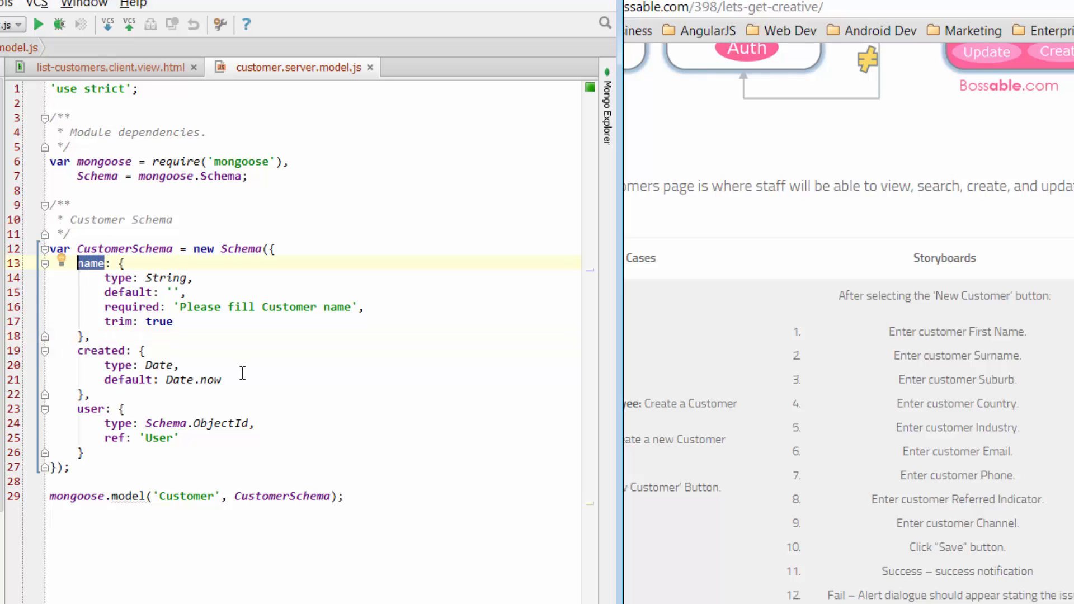
pyautogui.write('fnam')
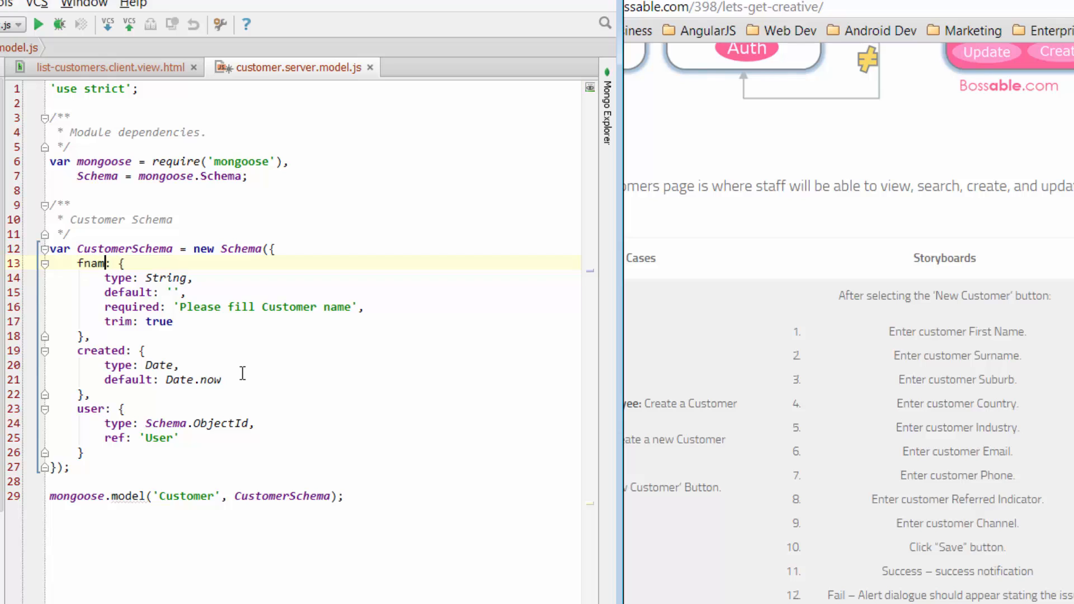
pyautogui.write('e')
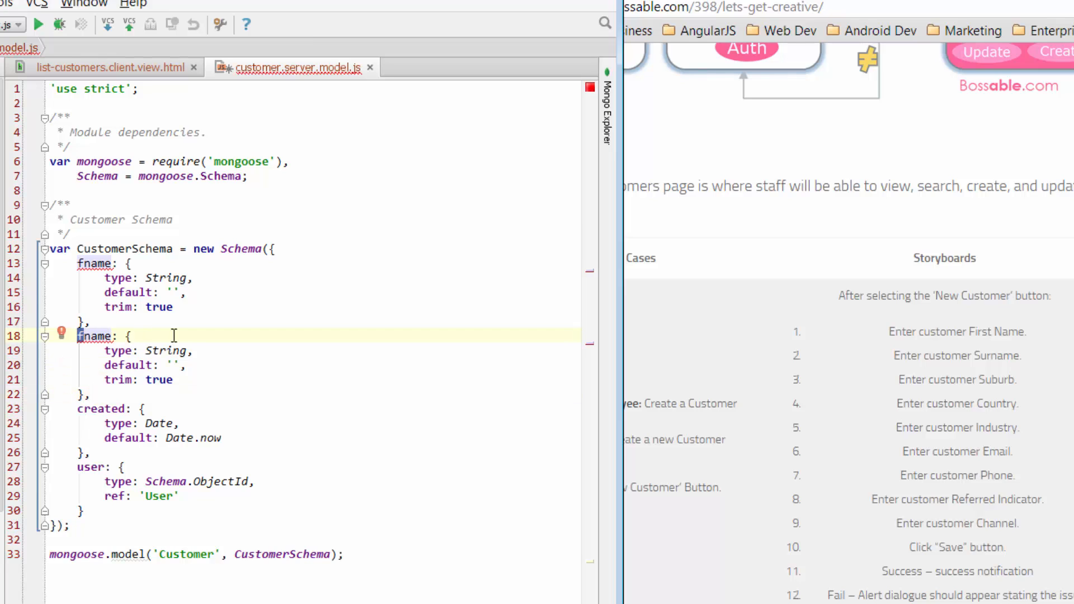
pyautogui.write('surname')
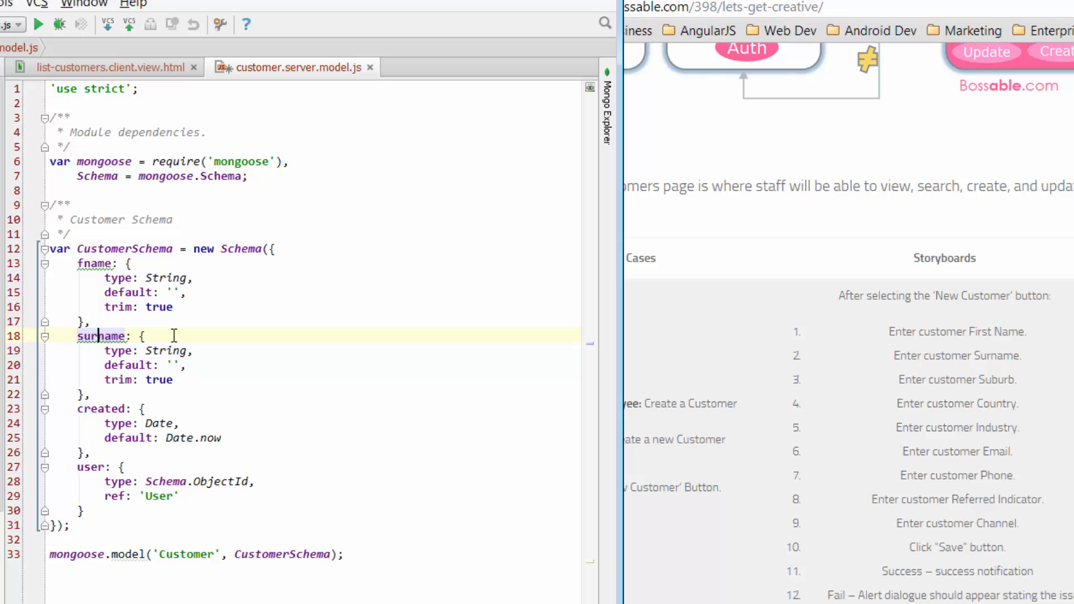
pyautogui.write('name')
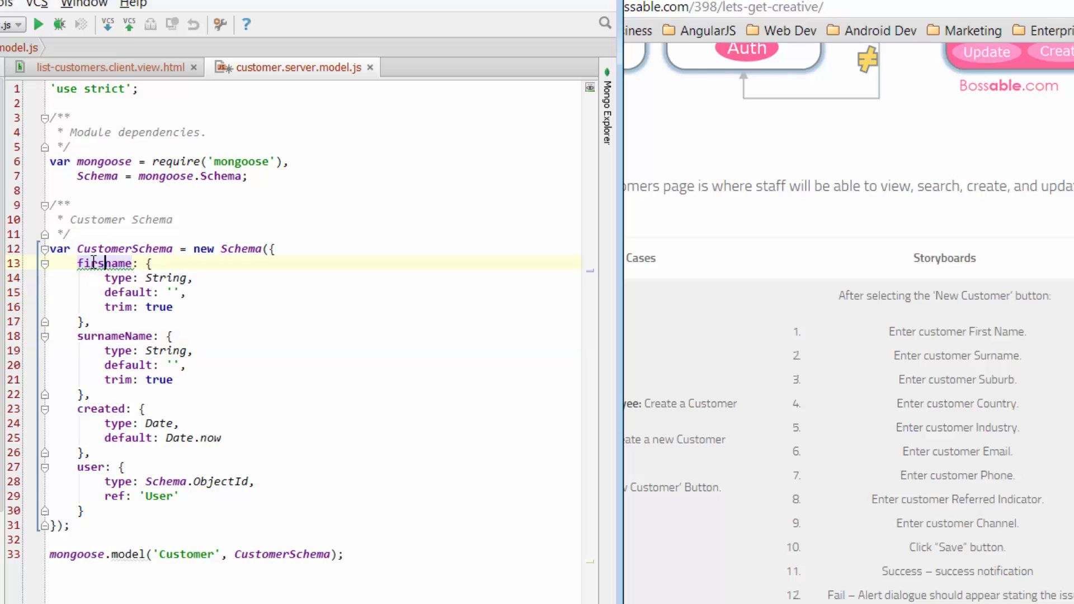
pyautogui.write('firstName')
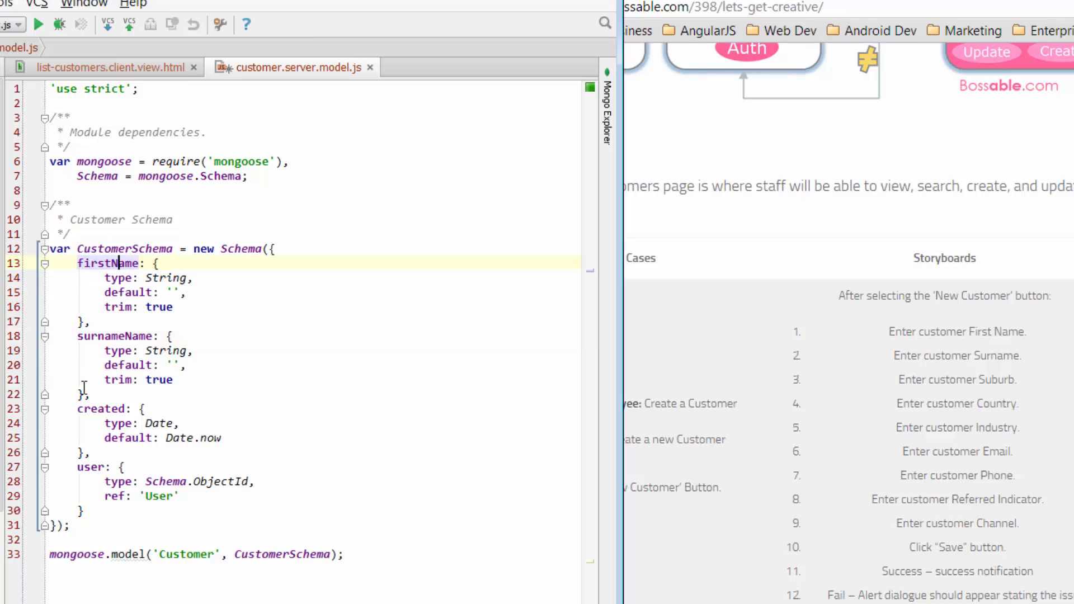
pyautogui.moveTo(79, 336); pyautogui.dragTo(92, 393)
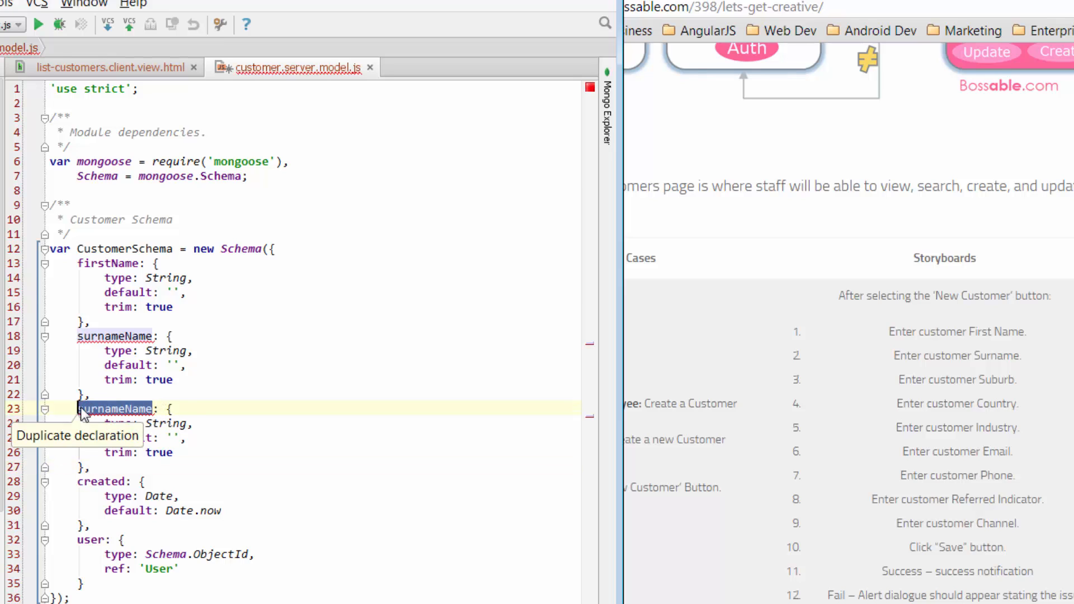
# Name duplicated field blocks Suburb, Country, Email and Phone
pyautogui.write('Suburb: {')
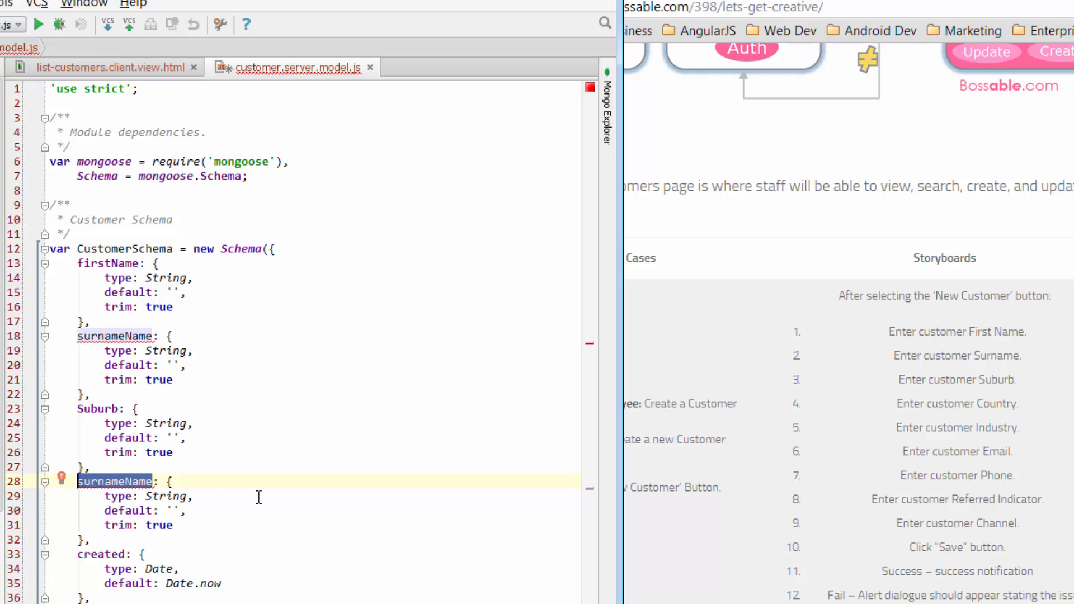
pyautogui.write('c: {')
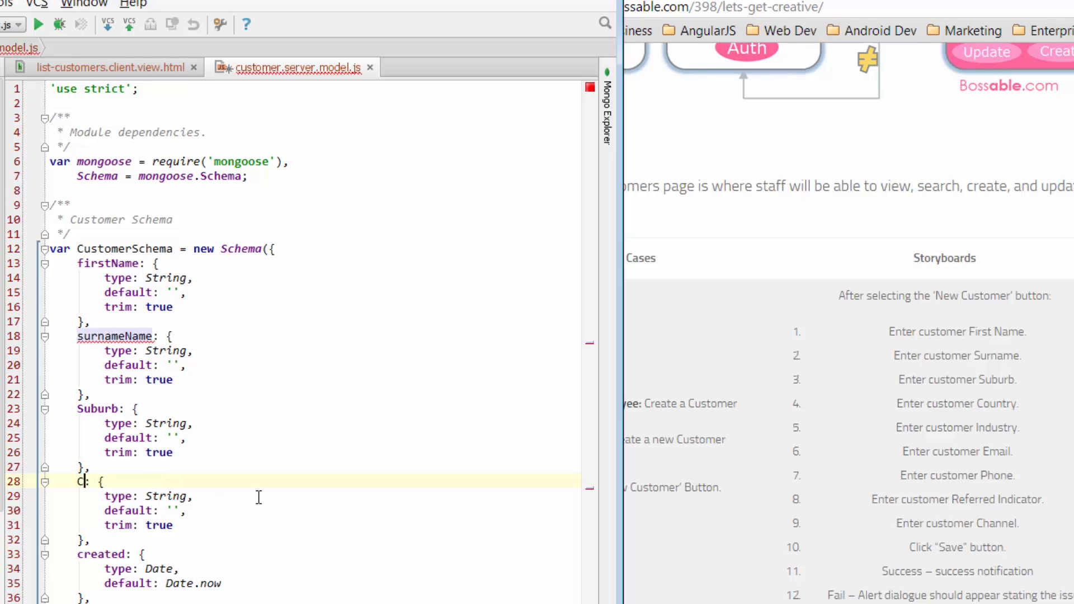
pyautogui.write('ountry')
pyautogui.write('Industry: {')
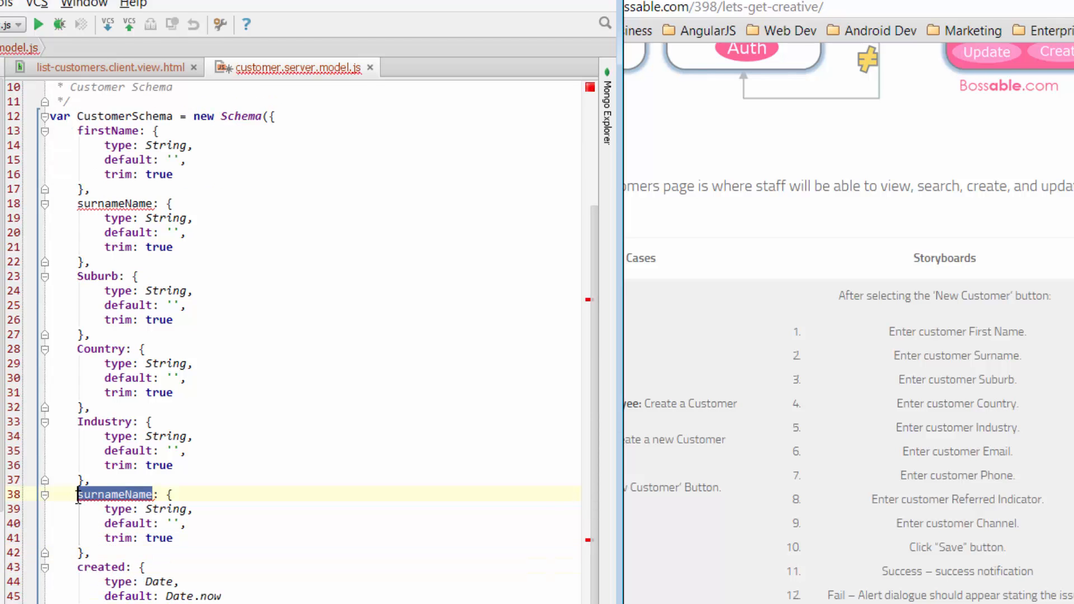
pyautogui.write('Email: {')
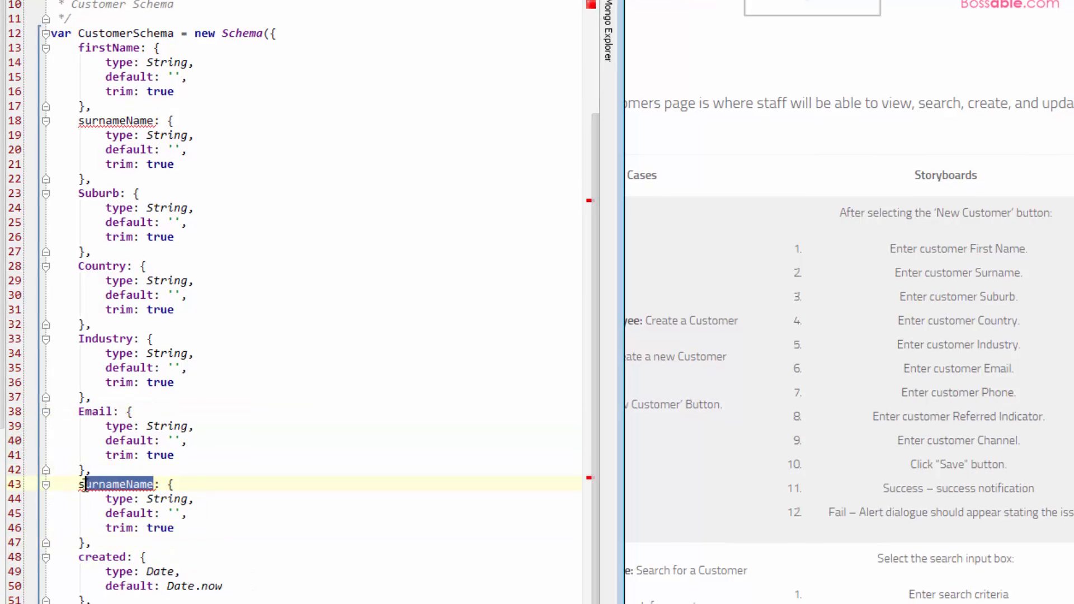
pyautogui.write('Phone: {')
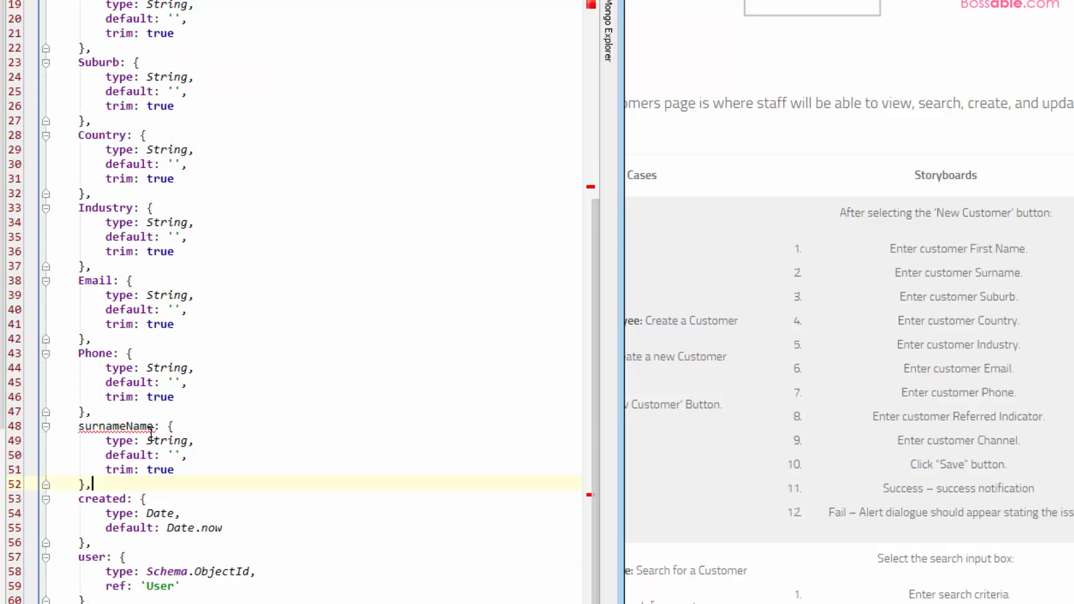
# Rename the next duplicated field to Referred and begin naming a Channel field
pyautogui.doubleClick(116, 425)
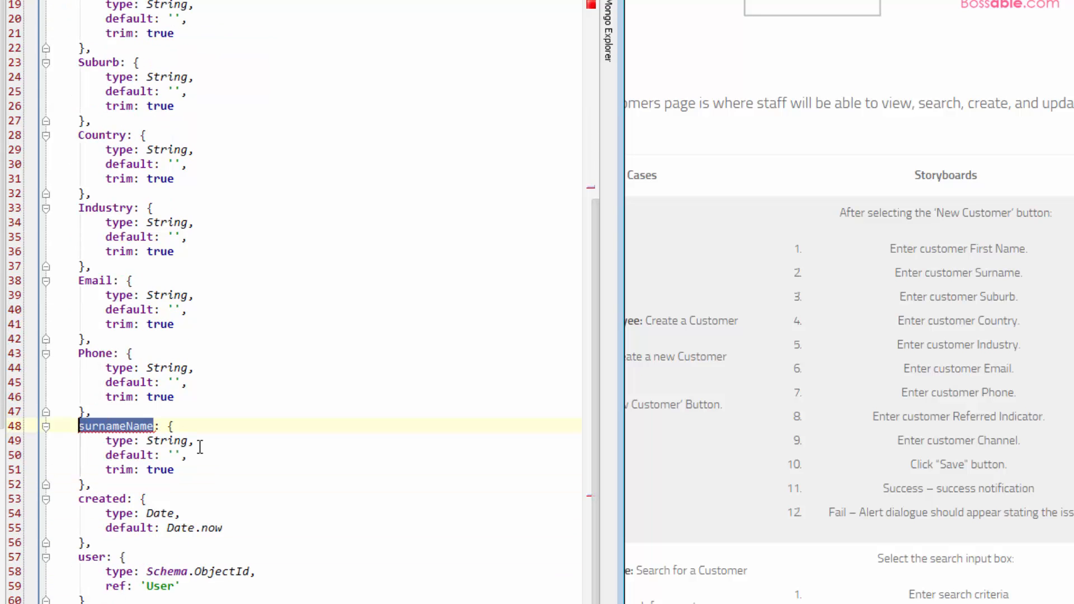
pyautogui.write('Ref')
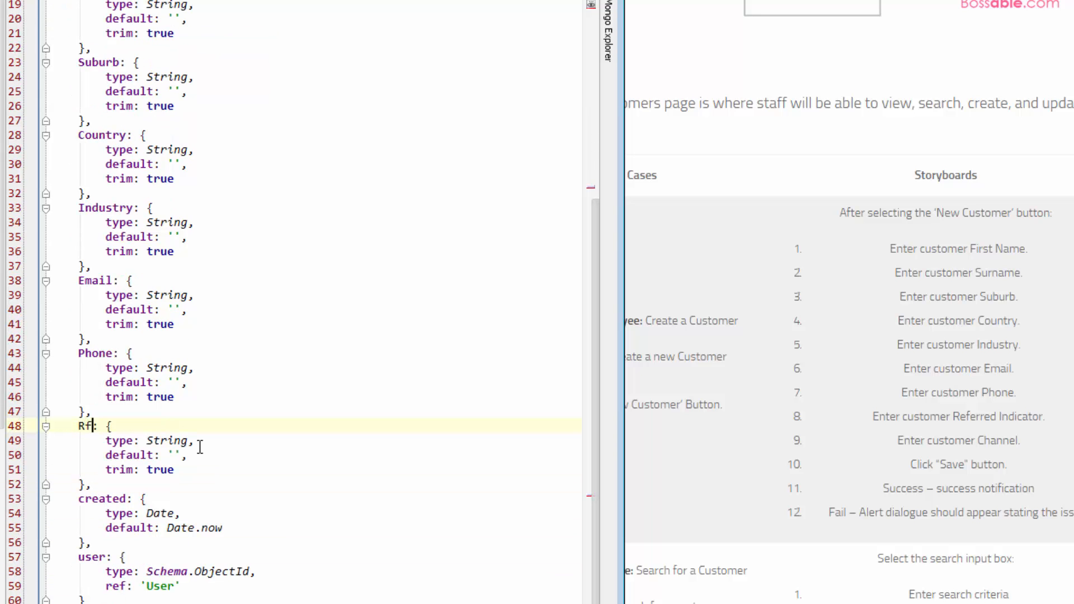
pyautogui.write('eferred')
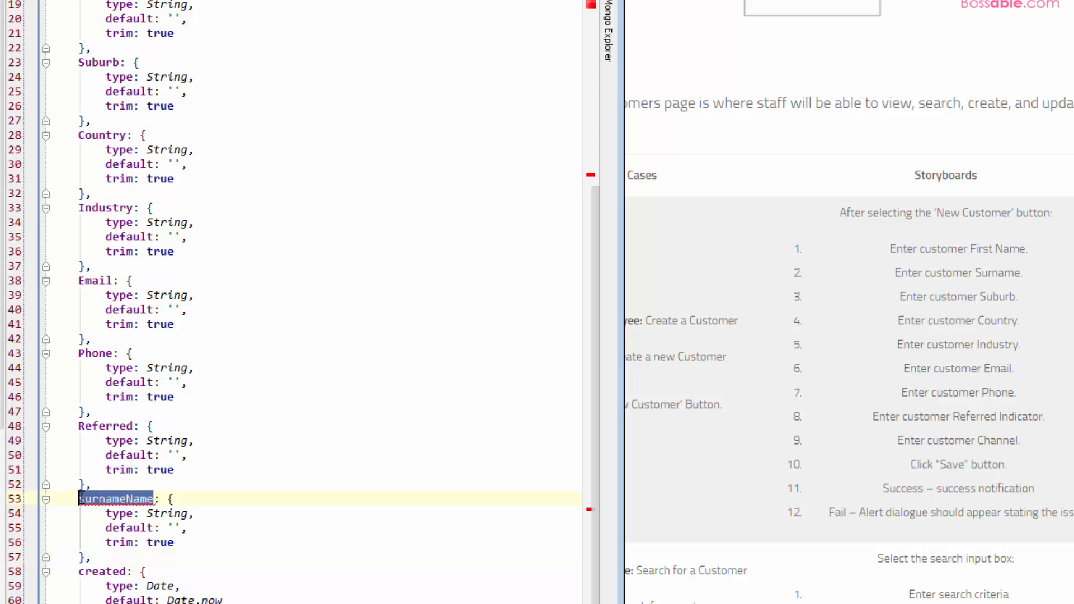
pyautogui.write('Chal')
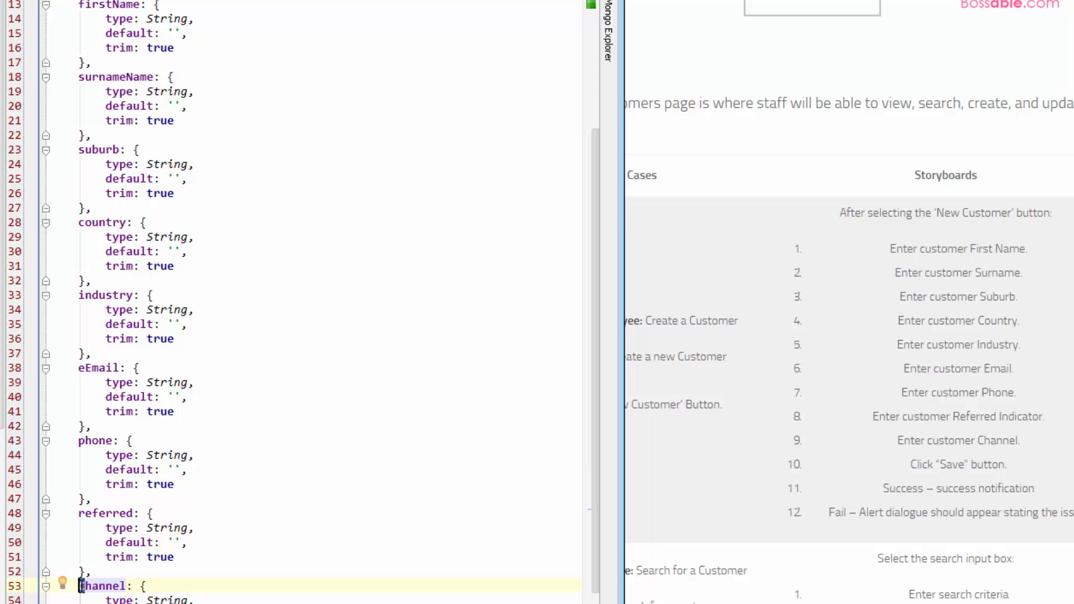
# Place the cursor on the referred field's type setting
pyautogui.click(194, 527)
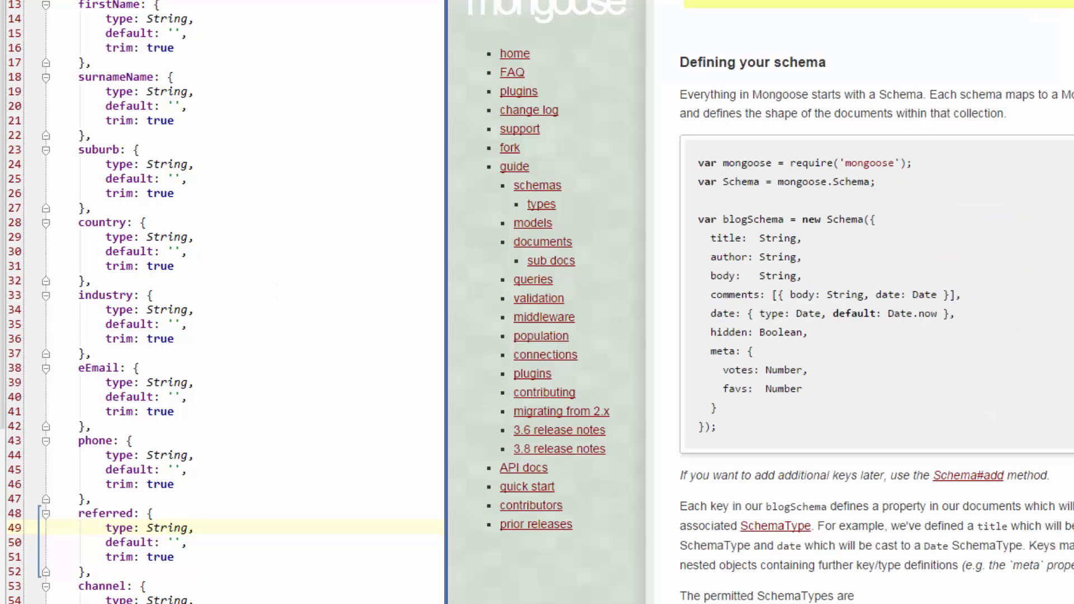
pyautogui.moveTo(872, 251)
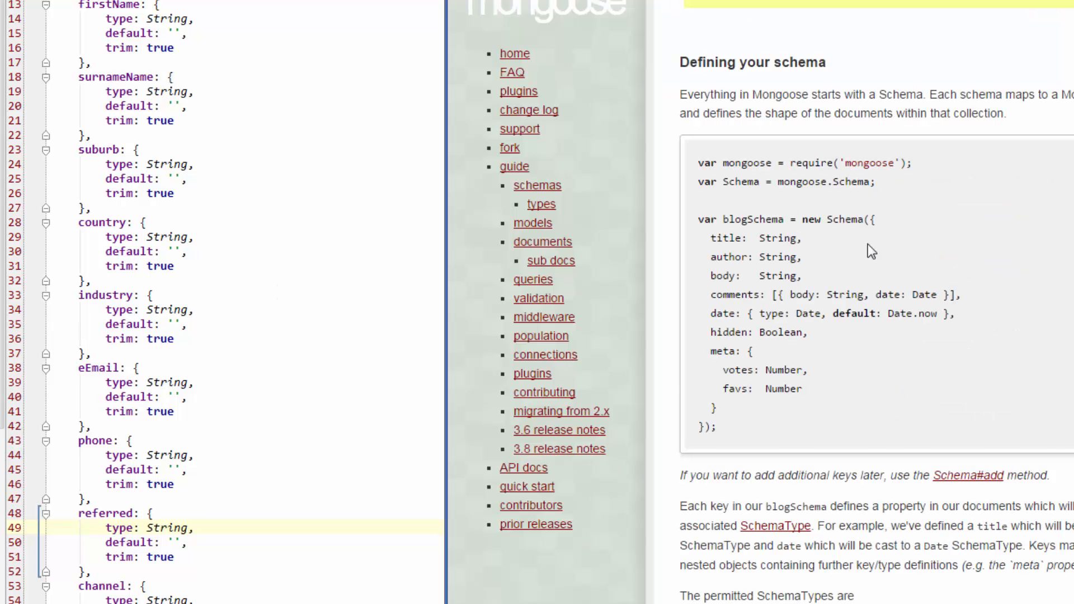
# Scroll the Mongoose guide down to the permitted SchemaTypes list
pyautogui.scroll(-3)
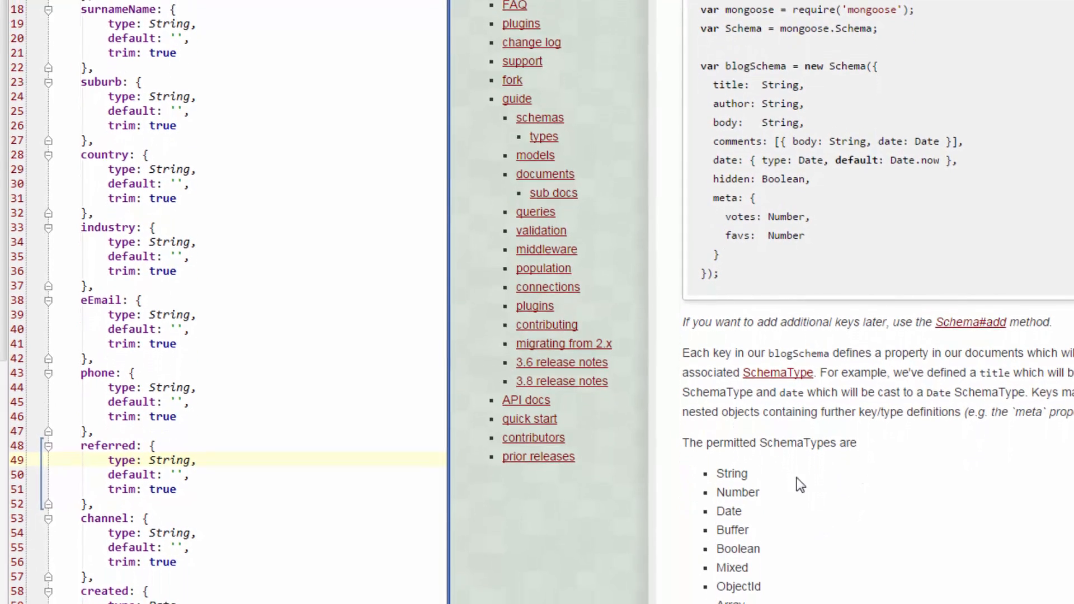
pyautogui.scroll(-3)
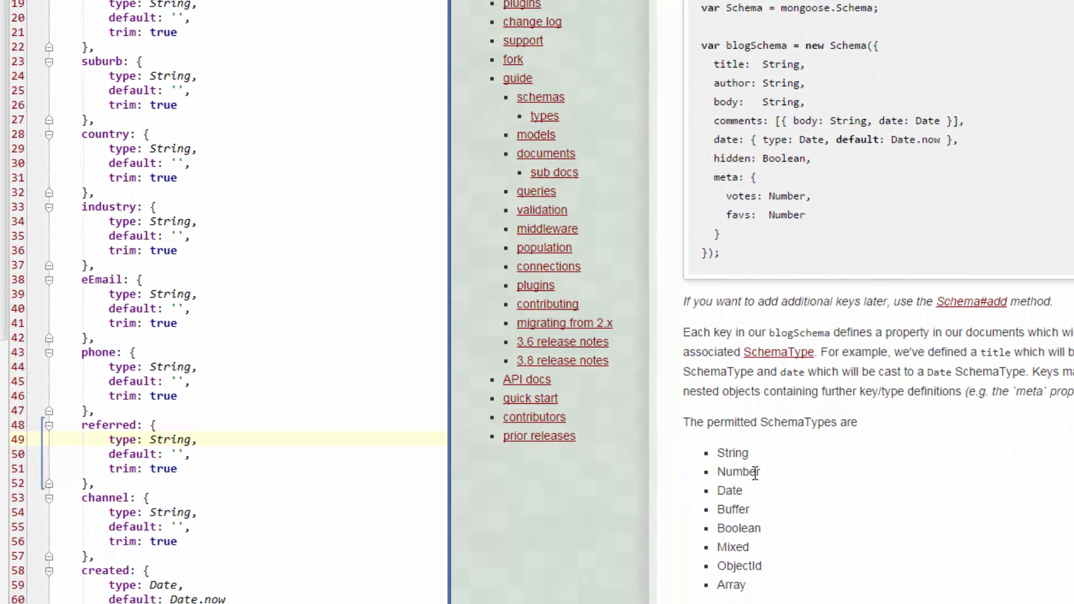
pyautogui.moveTo(783, 486)
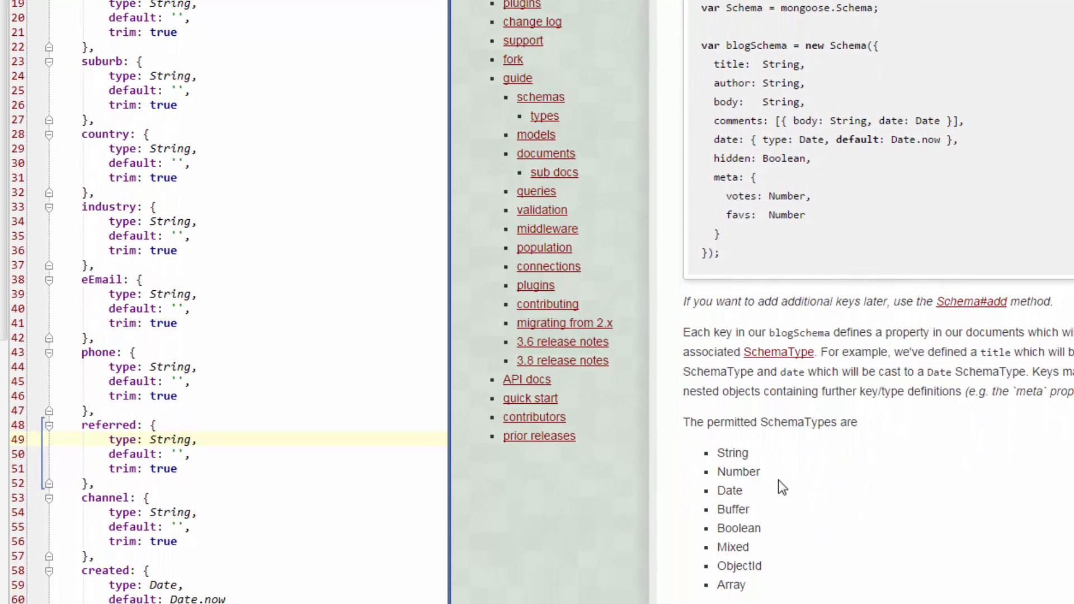
pyautogui.moveTo(773, 480)
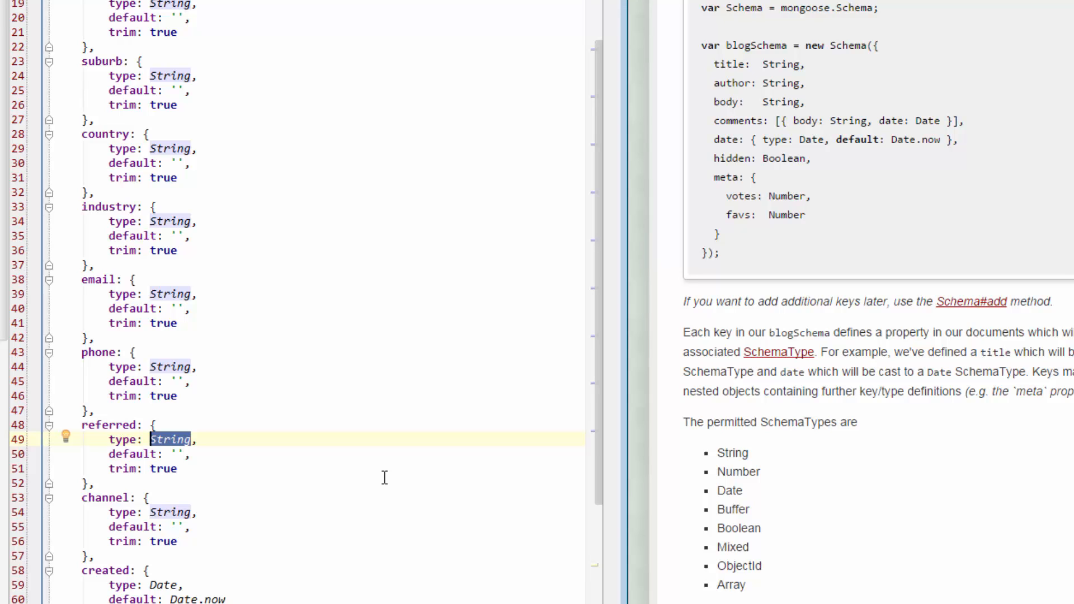
# Change the referred field's type from String to Boolean
pyautogui.write('bool')
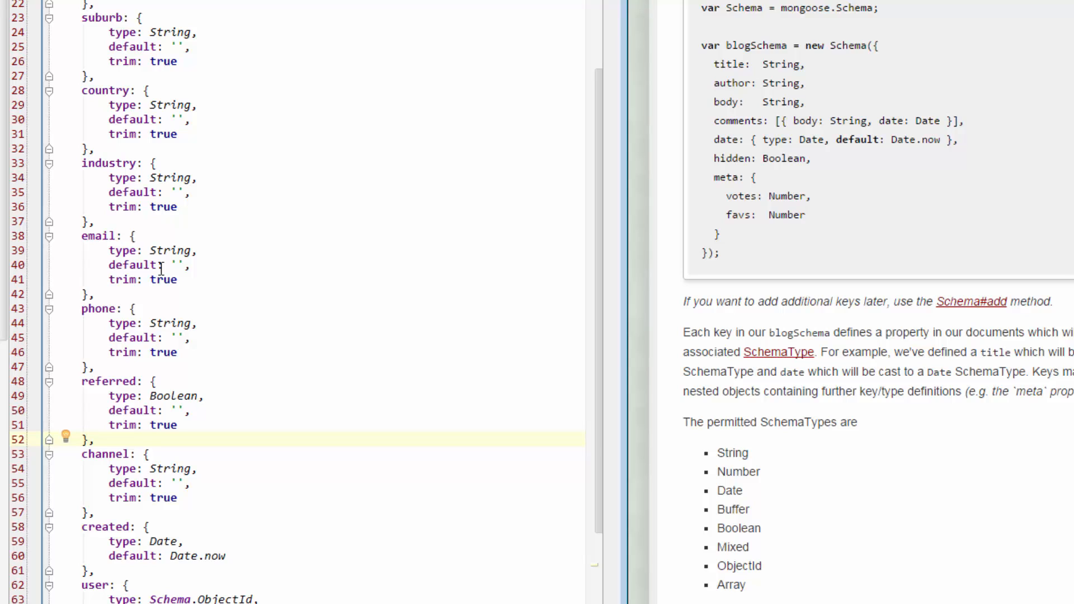
pyautogui.moveTo(228, 482)
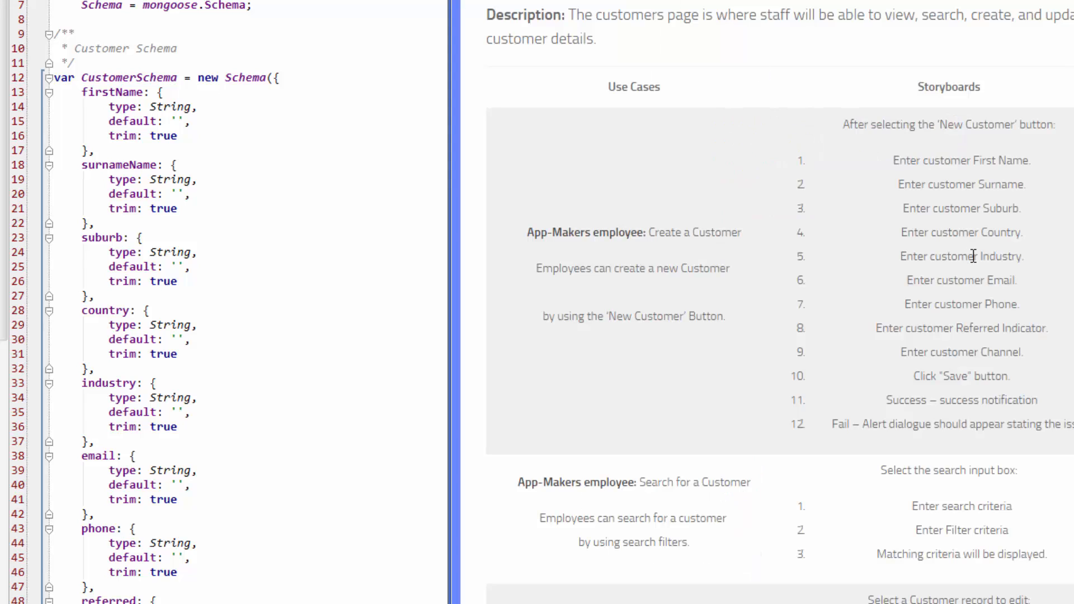
pyautogui.scroll(-3)
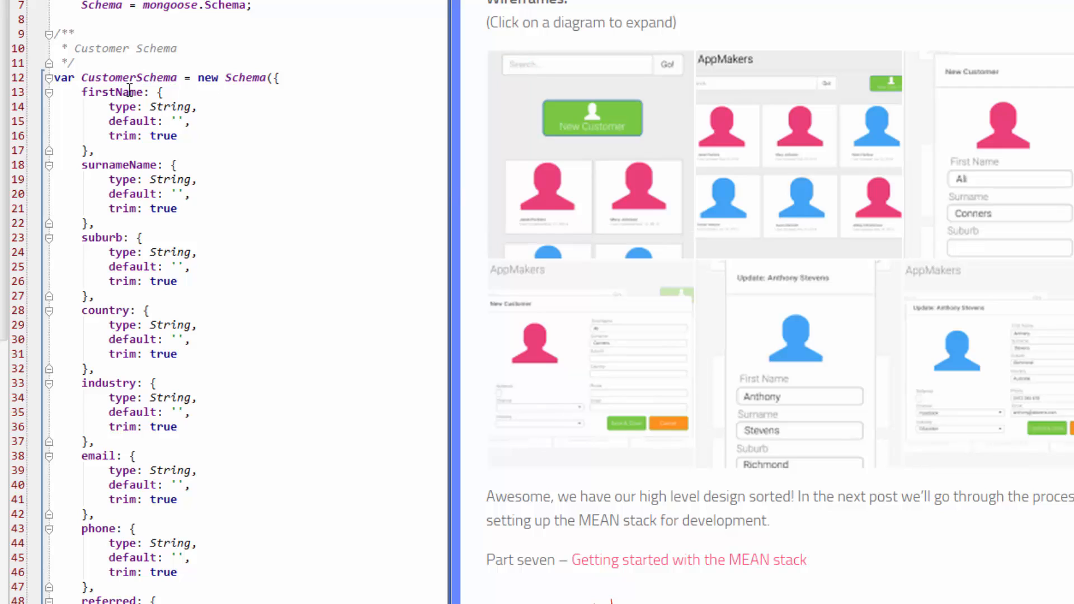
pyautogui.moveTo(134, 457)
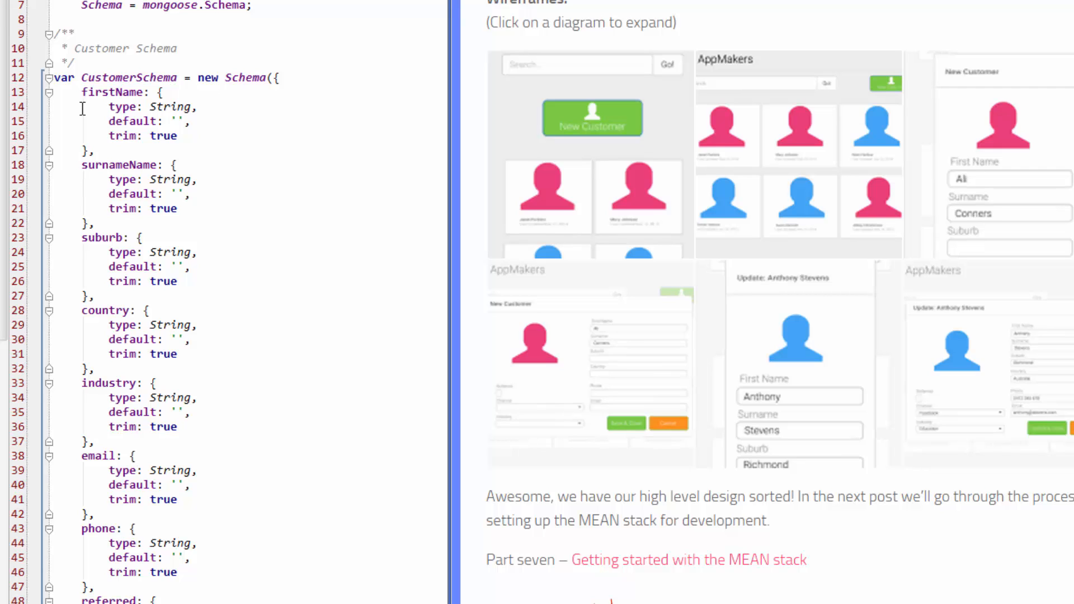
pyautogui.moveTo(221, 450)
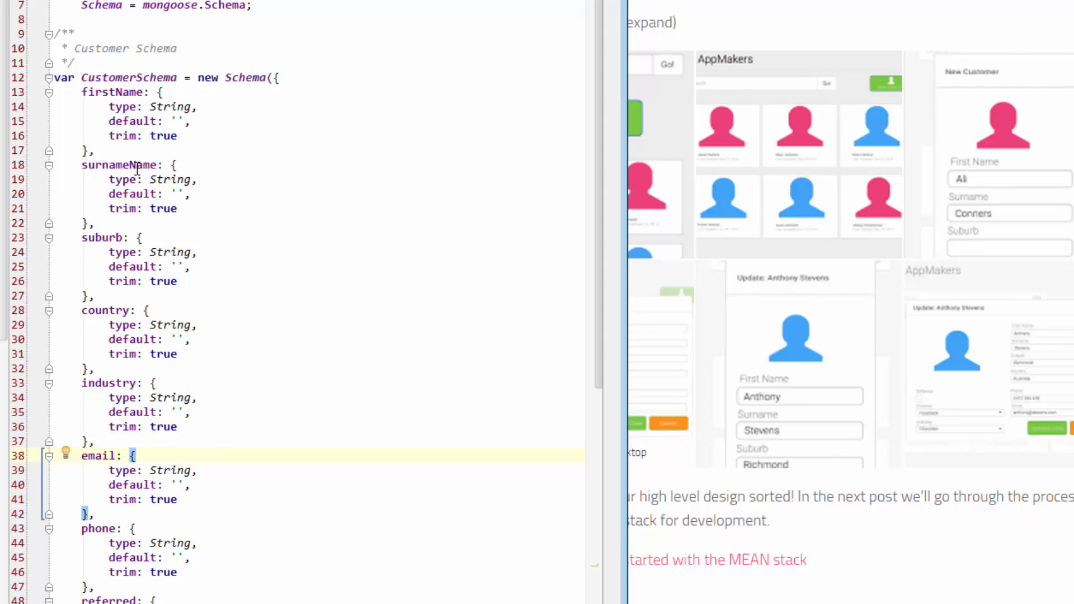
pyautogui.moveTo(361, 300)
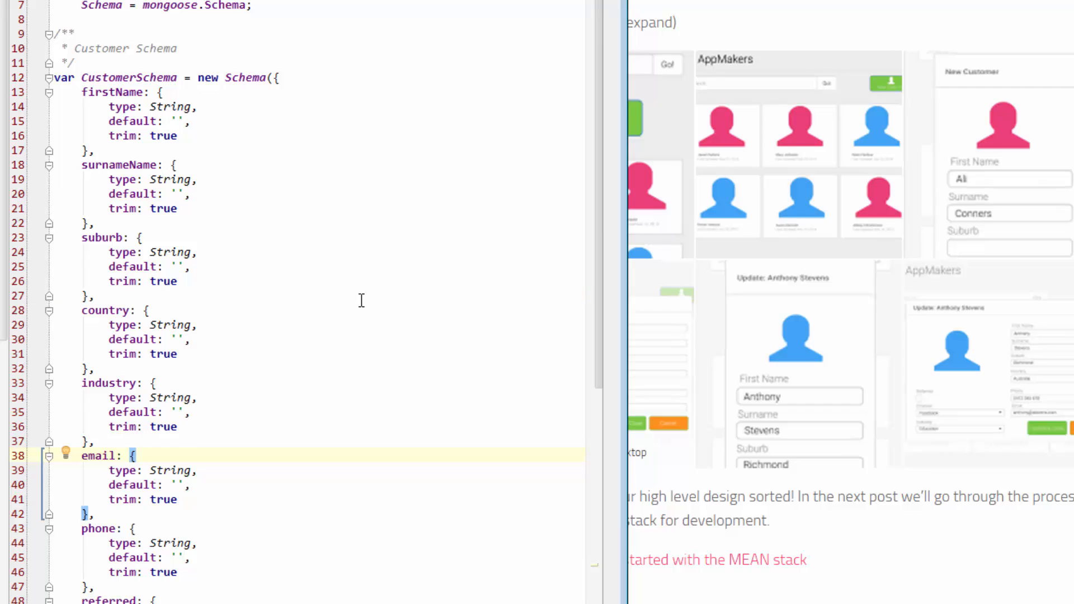